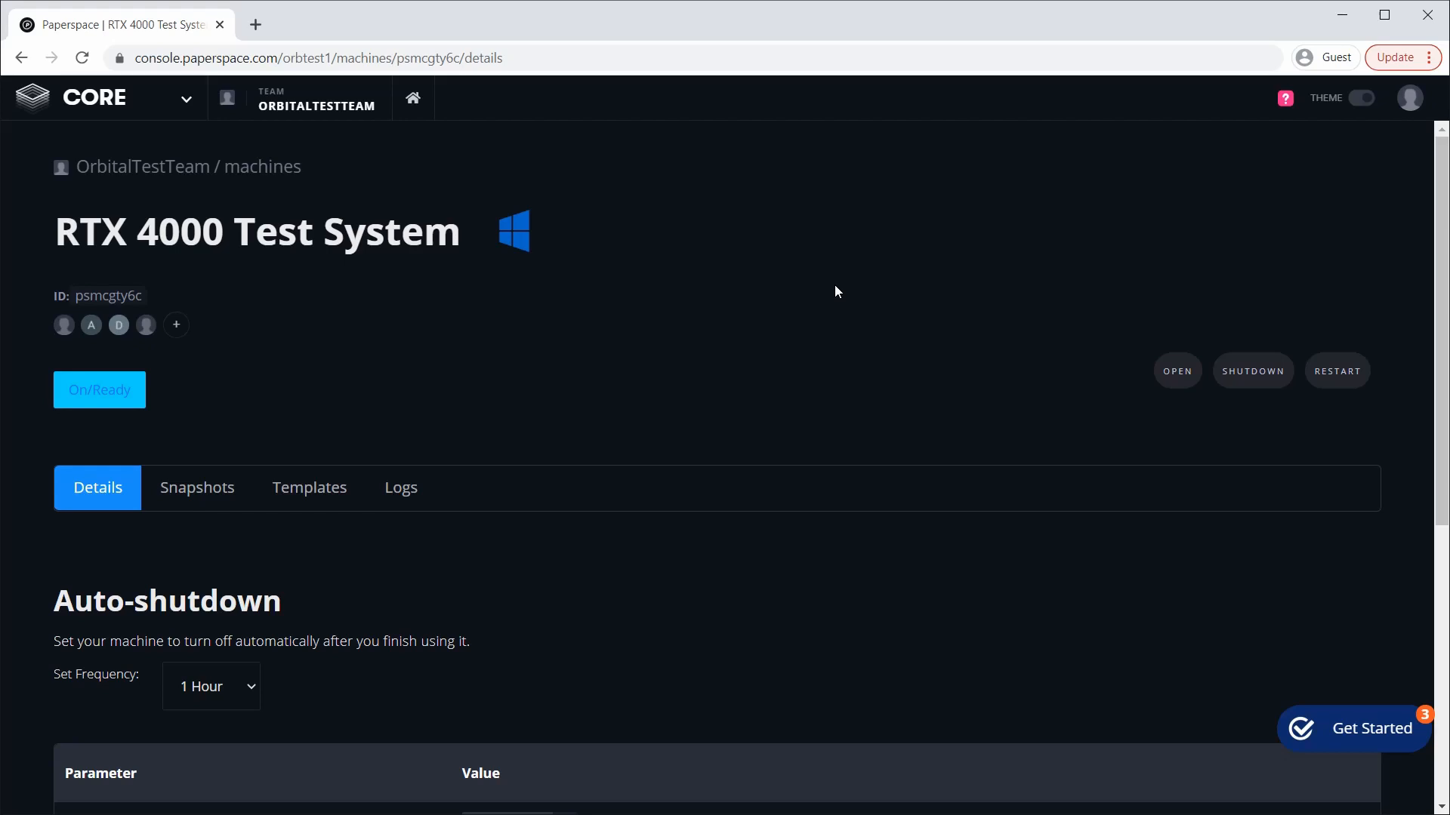
{"action": "mouse_move", "coordinate": [851, 282]}
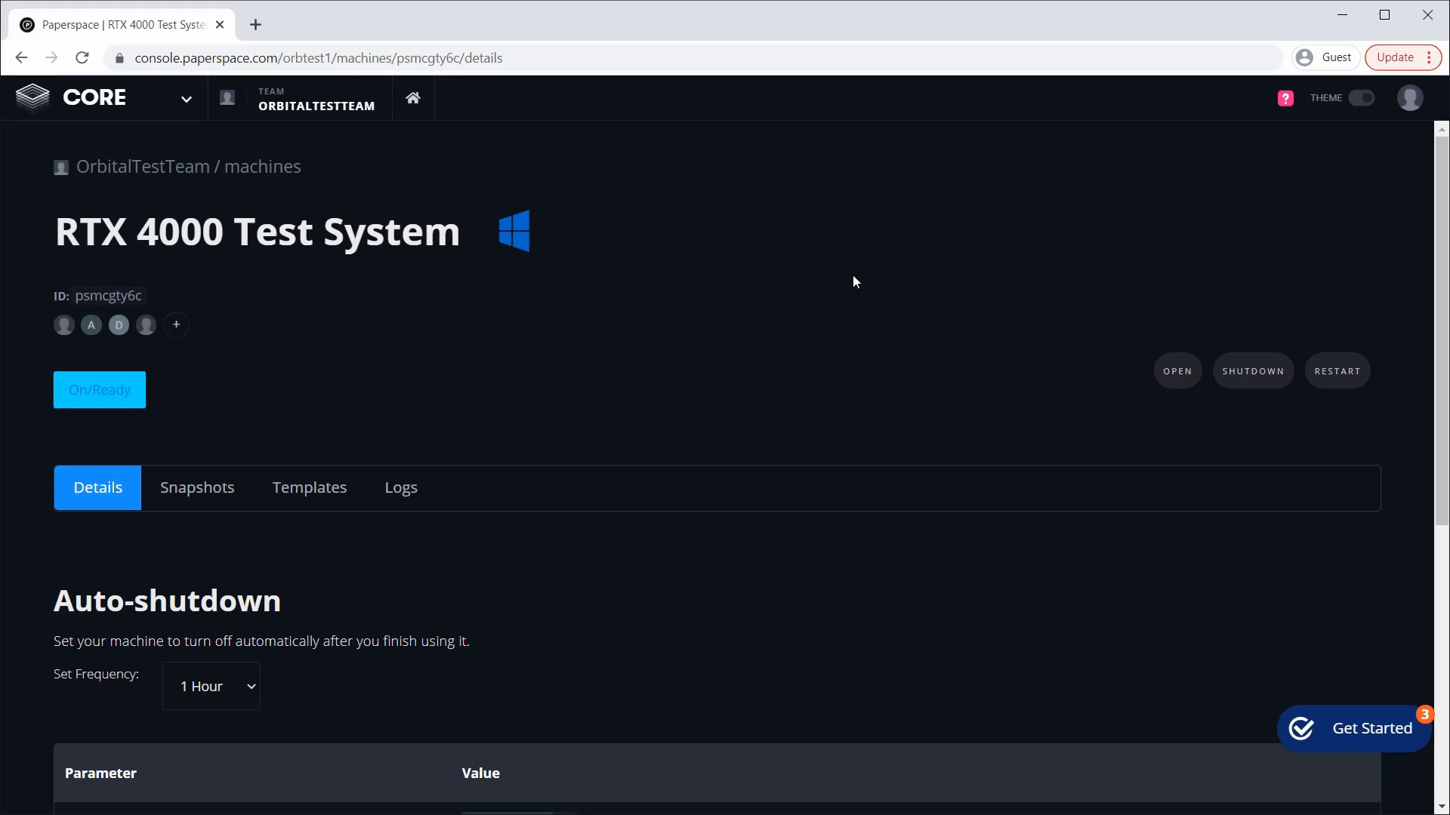
- Bring the RTX 4000 spec table into view: CA1 region, 30 GB memory, 8 CPUs, 250 GB storage
{"action": "scroll", "scroll_direction": "down", "scroll_amount": 3}
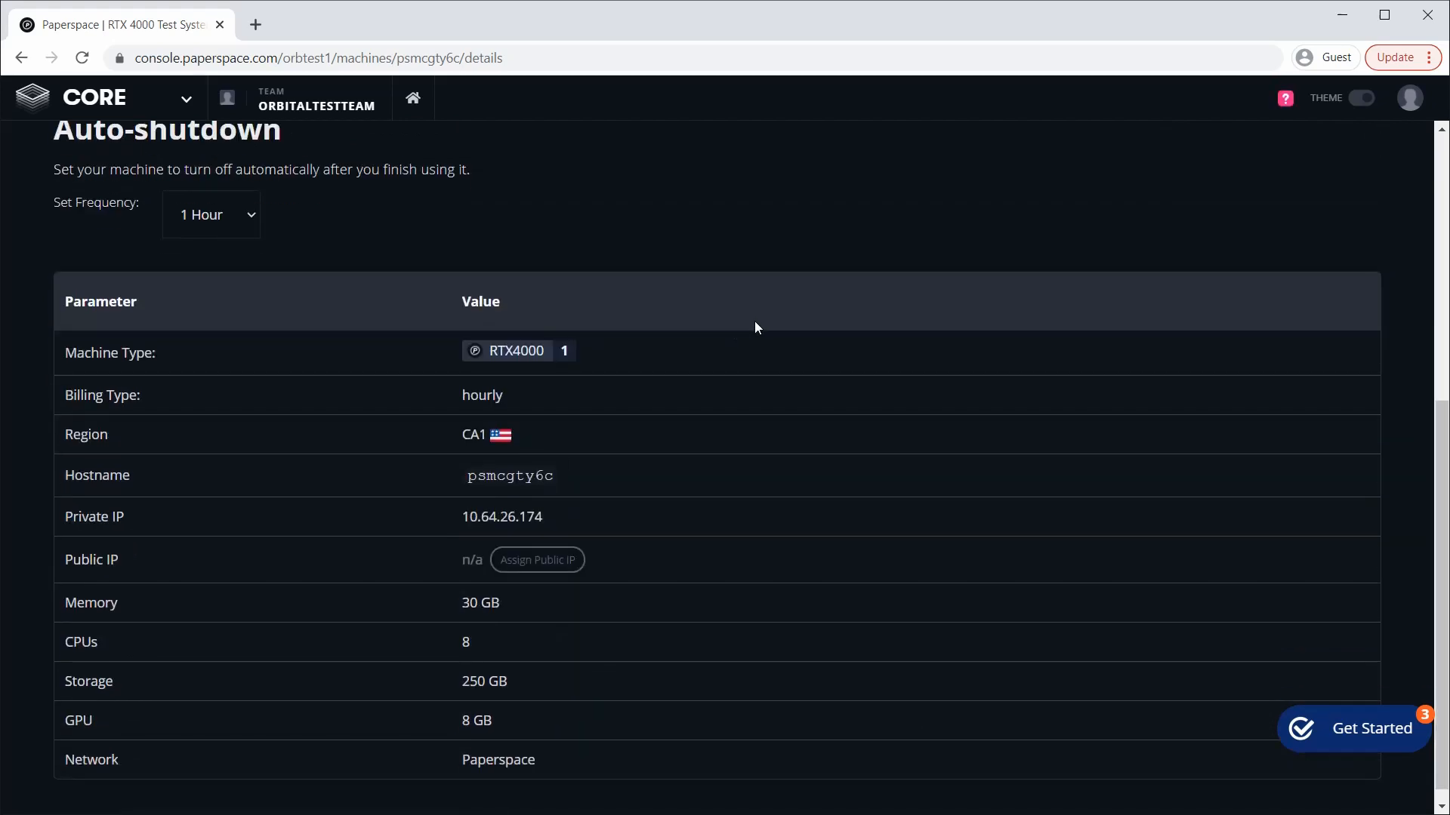
{"action": "mouse_move", "coordinate": [497, 711]}
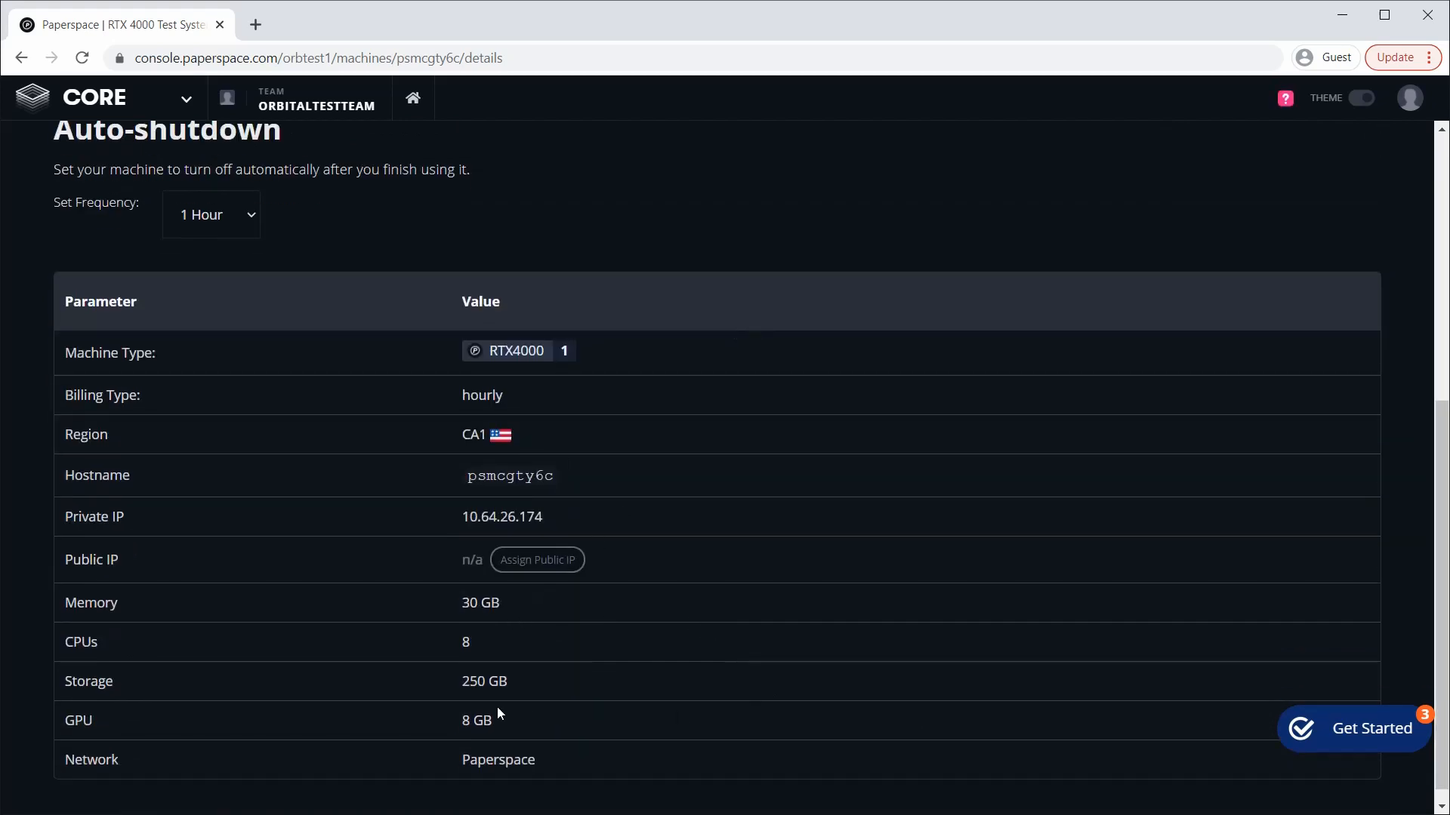
{"action": "mouse_move", "coordinate": [865, 540]}
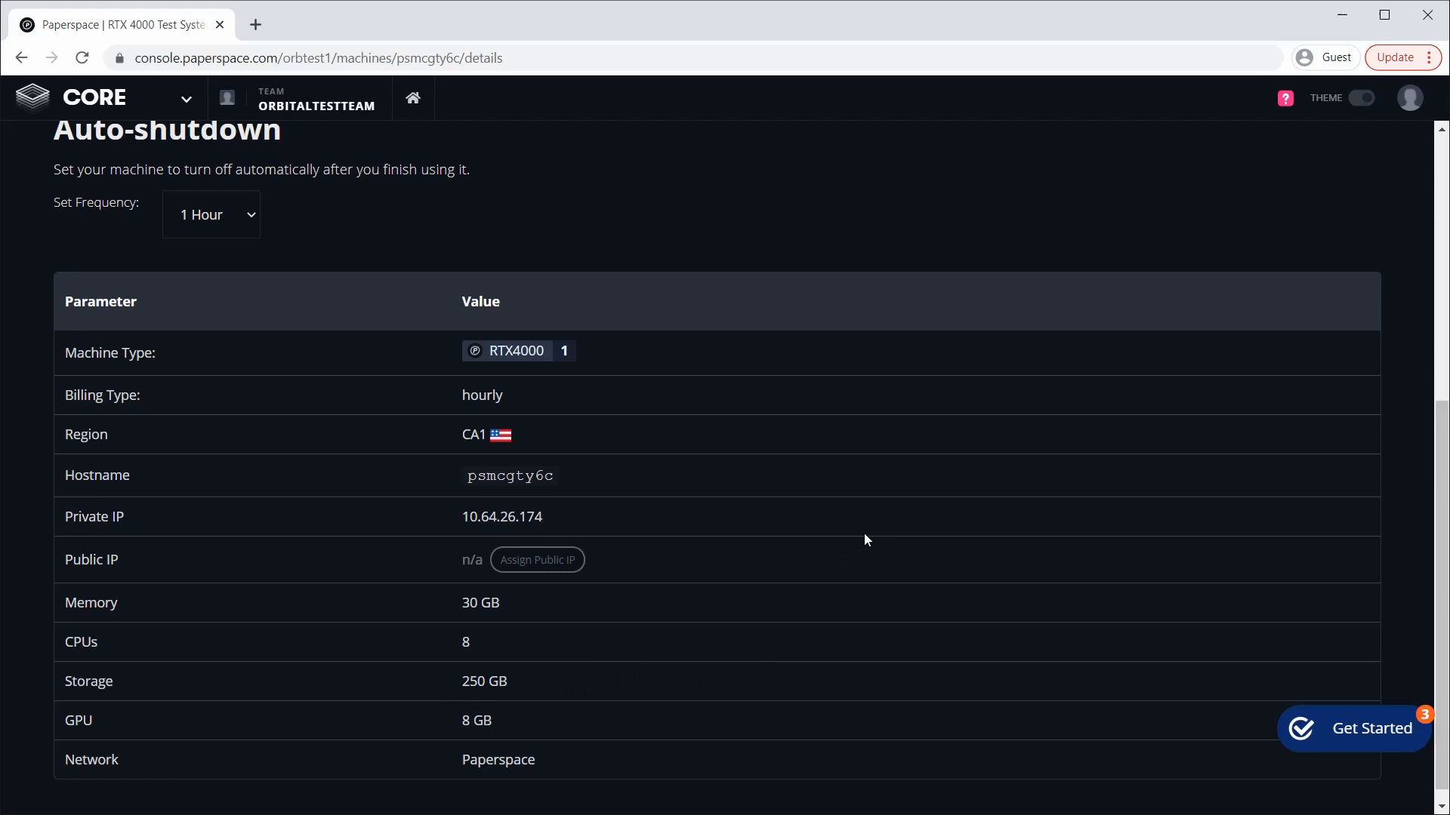
{"action": "mouse_move", "coordinate": [835, 521]}
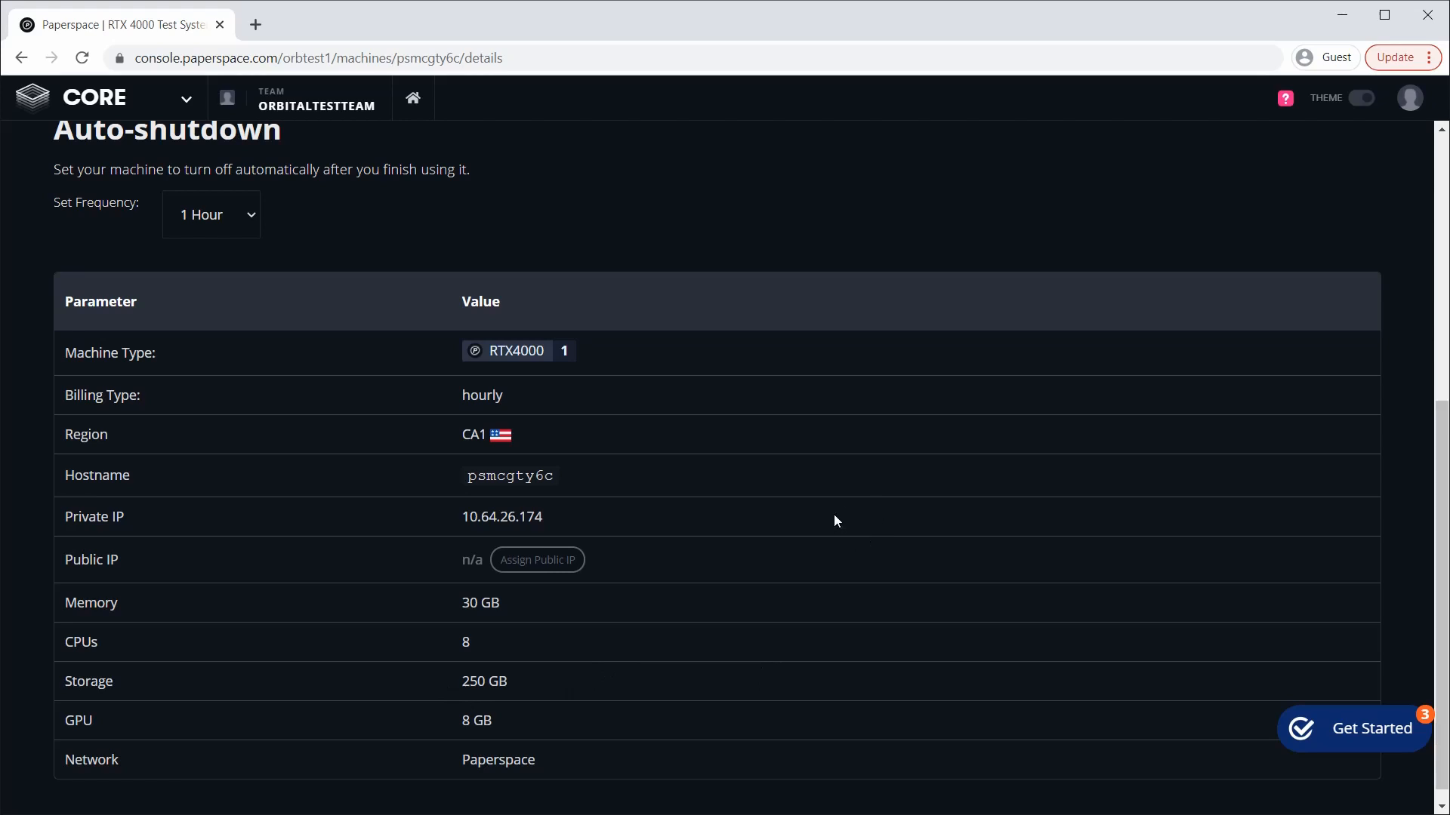
{"action": "mouse_move", "coordinate": [757, 586]}
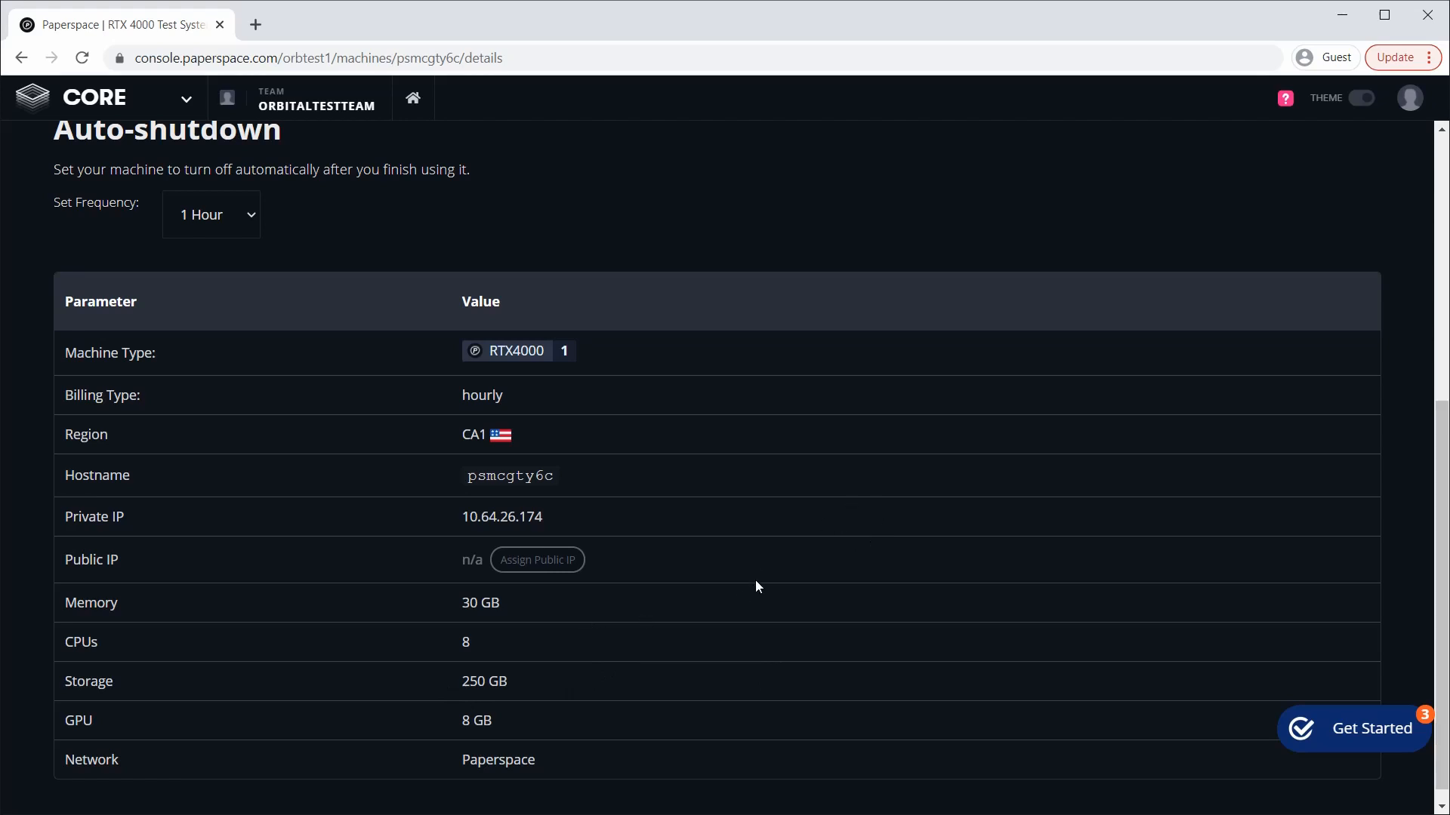
{"action": "mouse_move", "coordinate": [819, 620]}
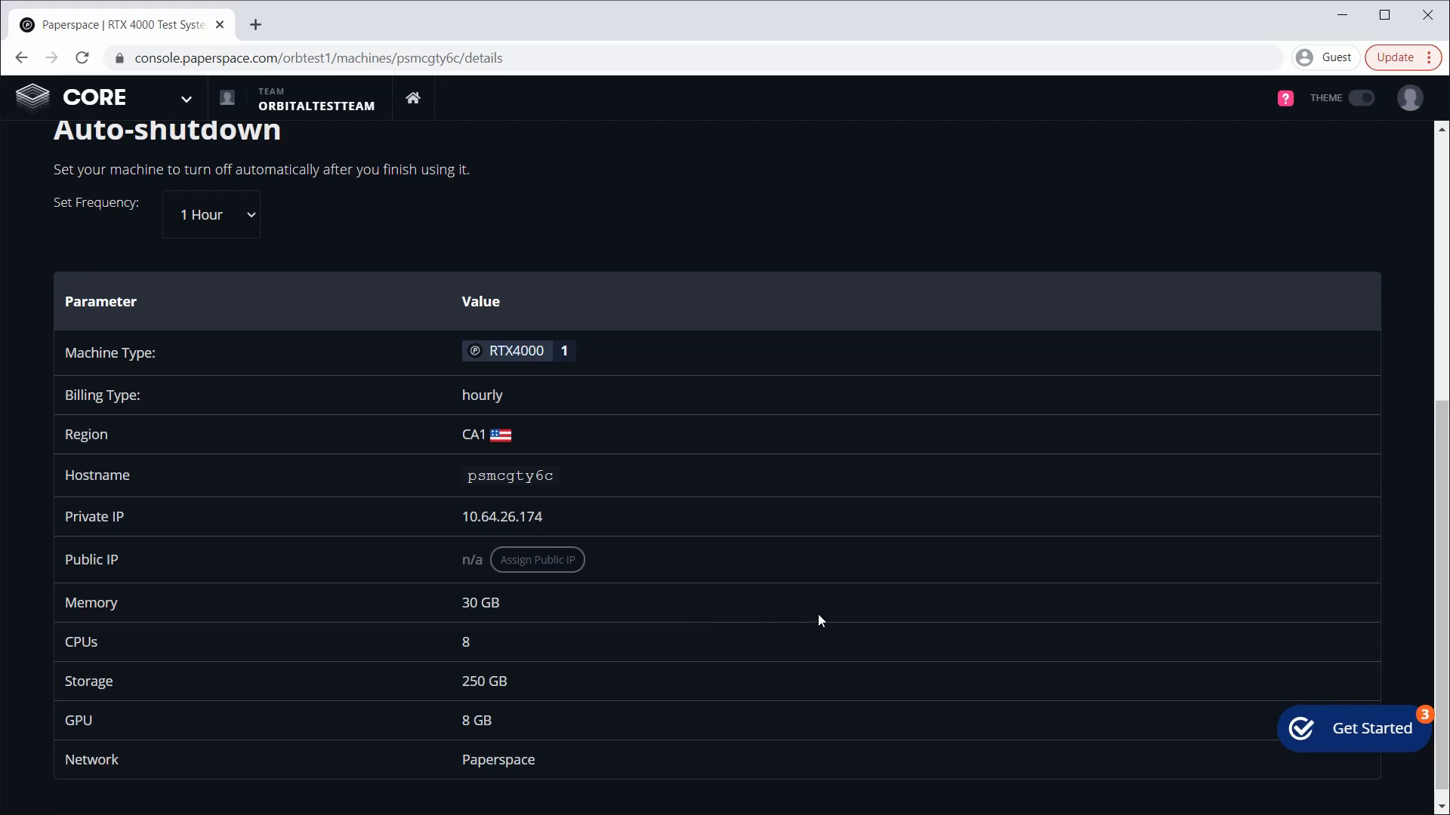
{"action": "scroll", "scroll_direction": "up", "scroll_amount": 3}
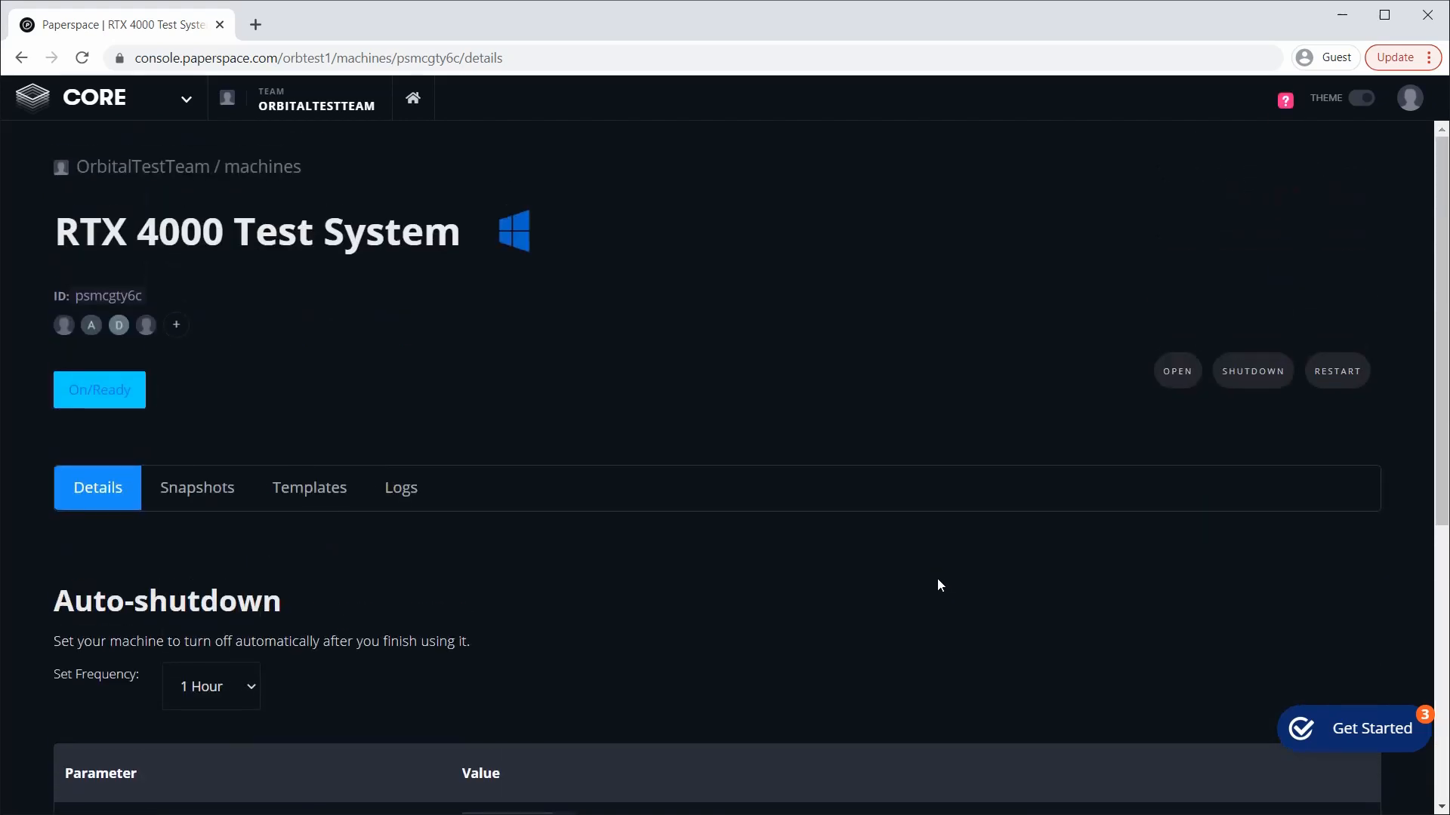
{"action": "mouse_move", "coordinate": [969, 598]}
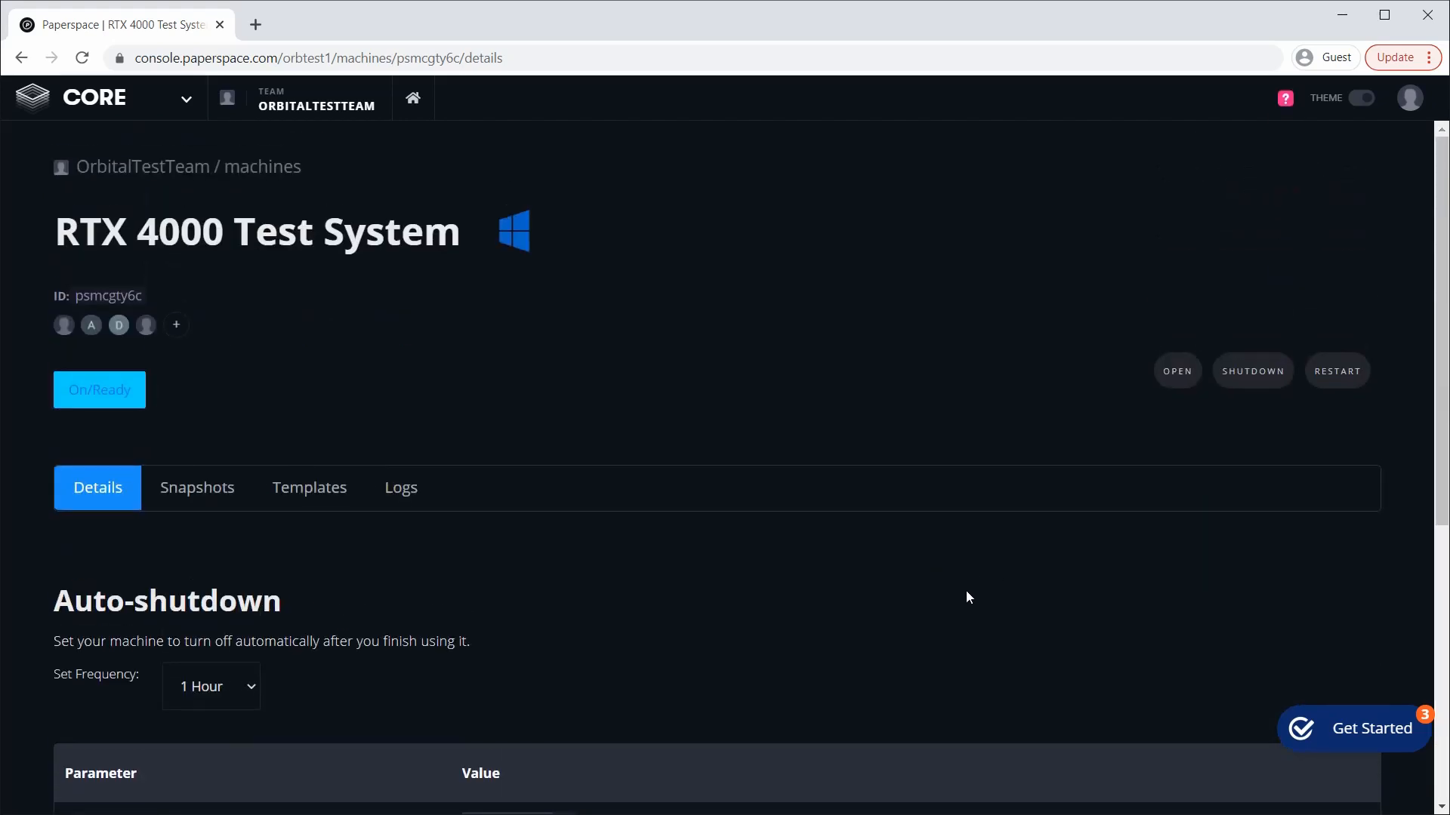
{"action": "mouse_move", "coordinate": [740, 609]}
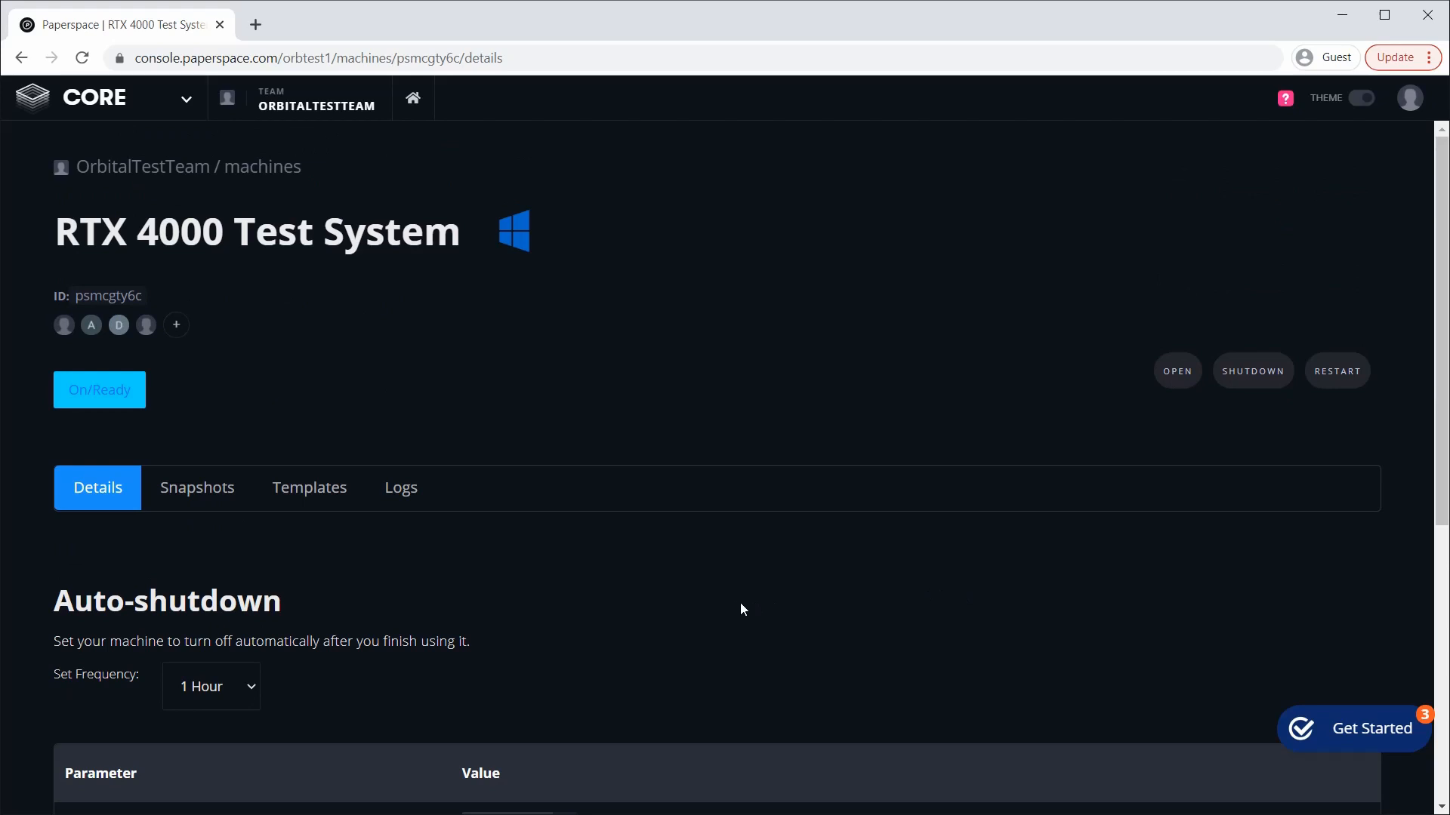
{"action": "mouse_move", "coordinate": [731, 626]}
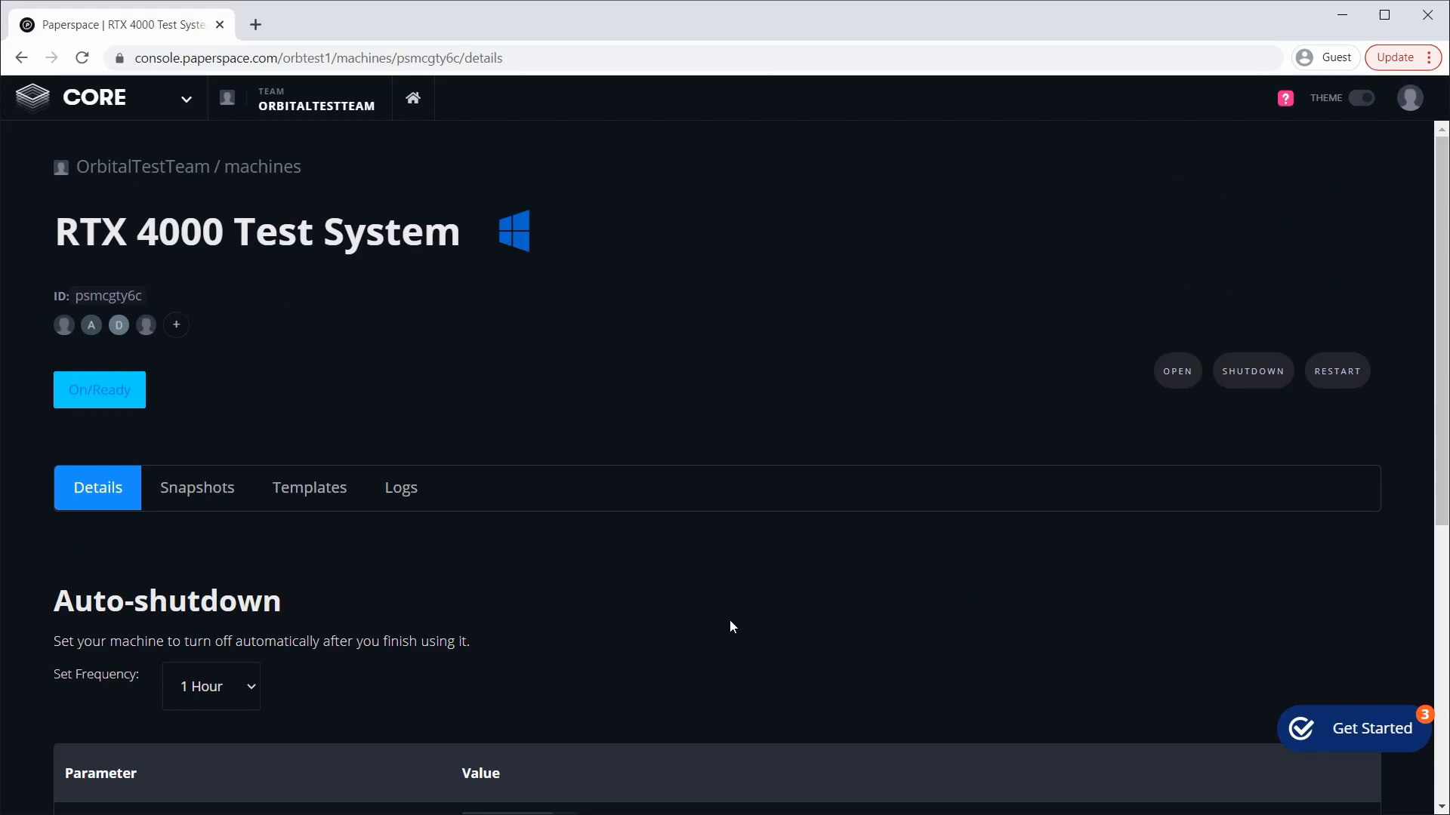
{"action": "mouse_move", "coordinate": [609, 563]}
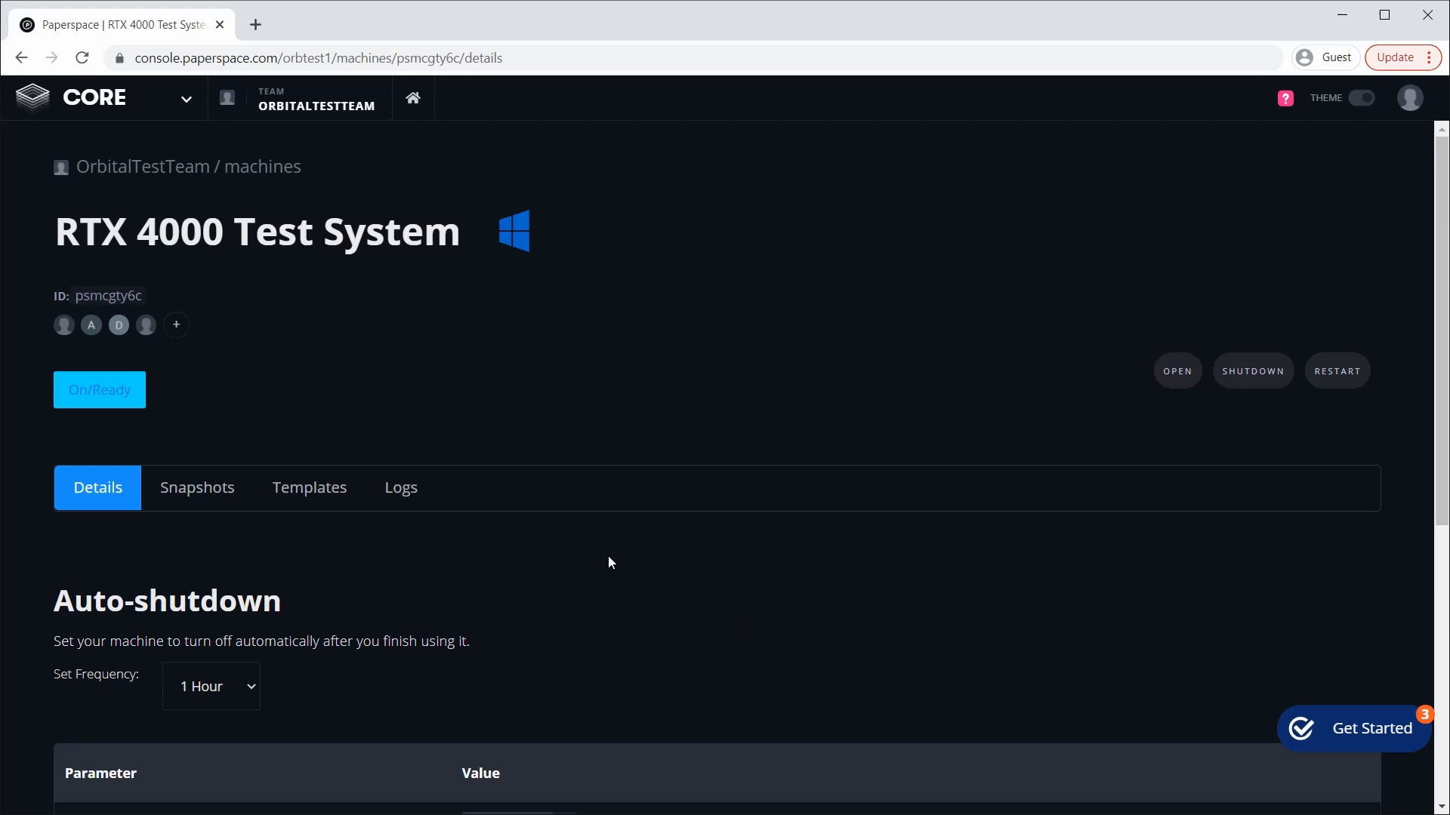
{"action": "mouse_move", "coordinate": [740, 375]}
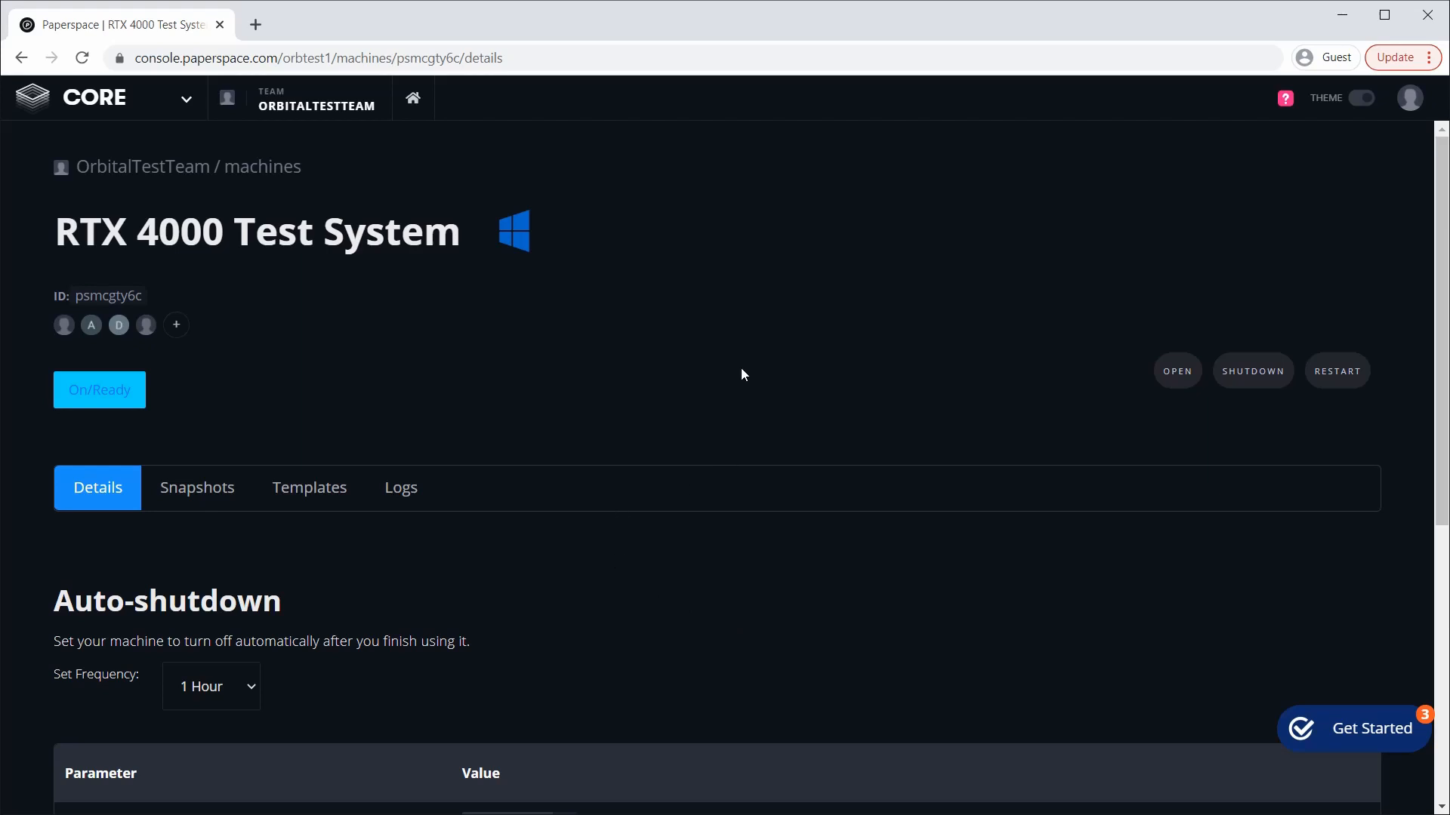
{"action": "mouse_move", "coordinate": [840, 390]}
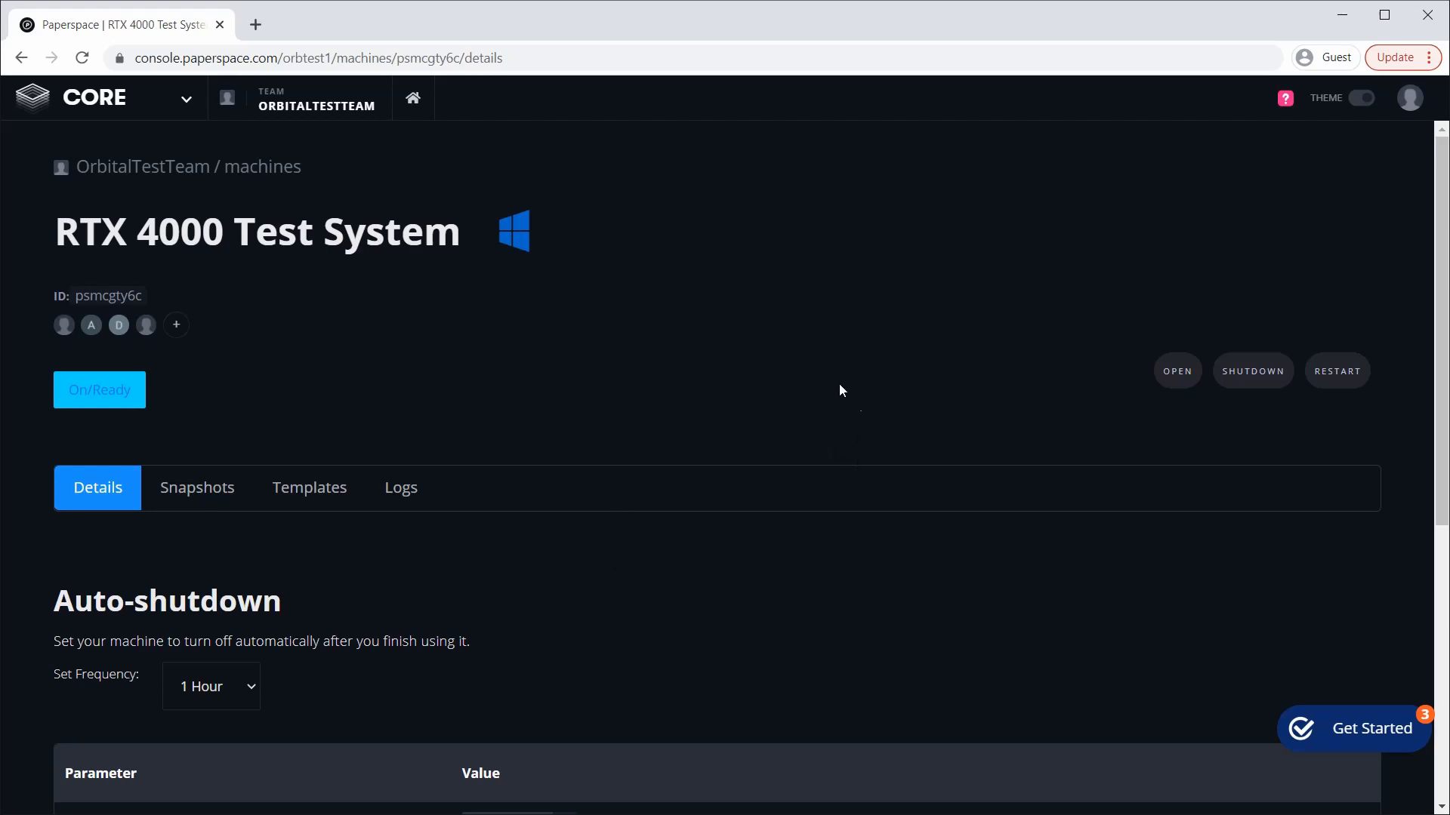
{"action": "mouse_move", "coordinate": [619, 397]}
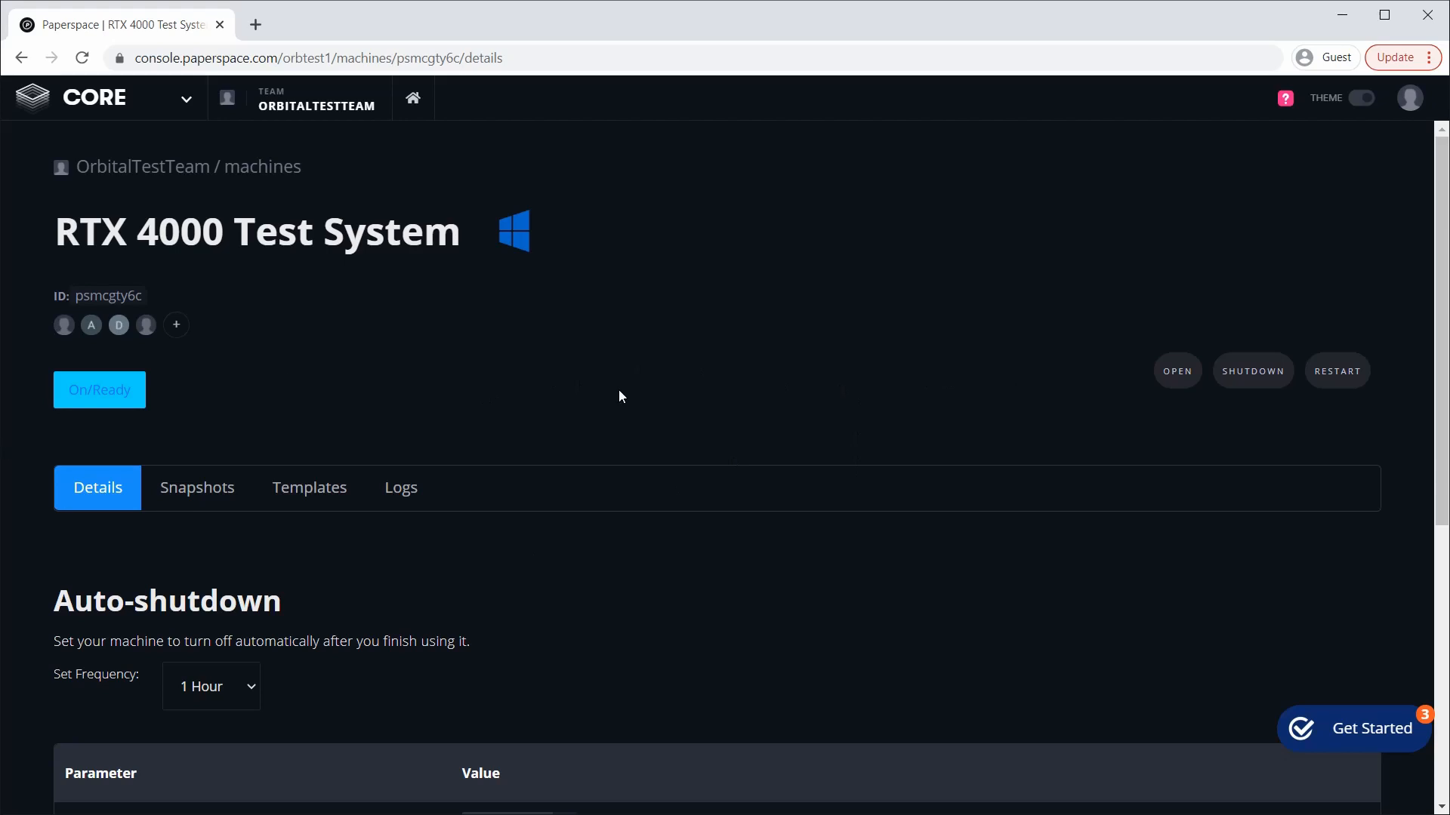
{"action": "mouse_move", "coordinate": [693, 332]}
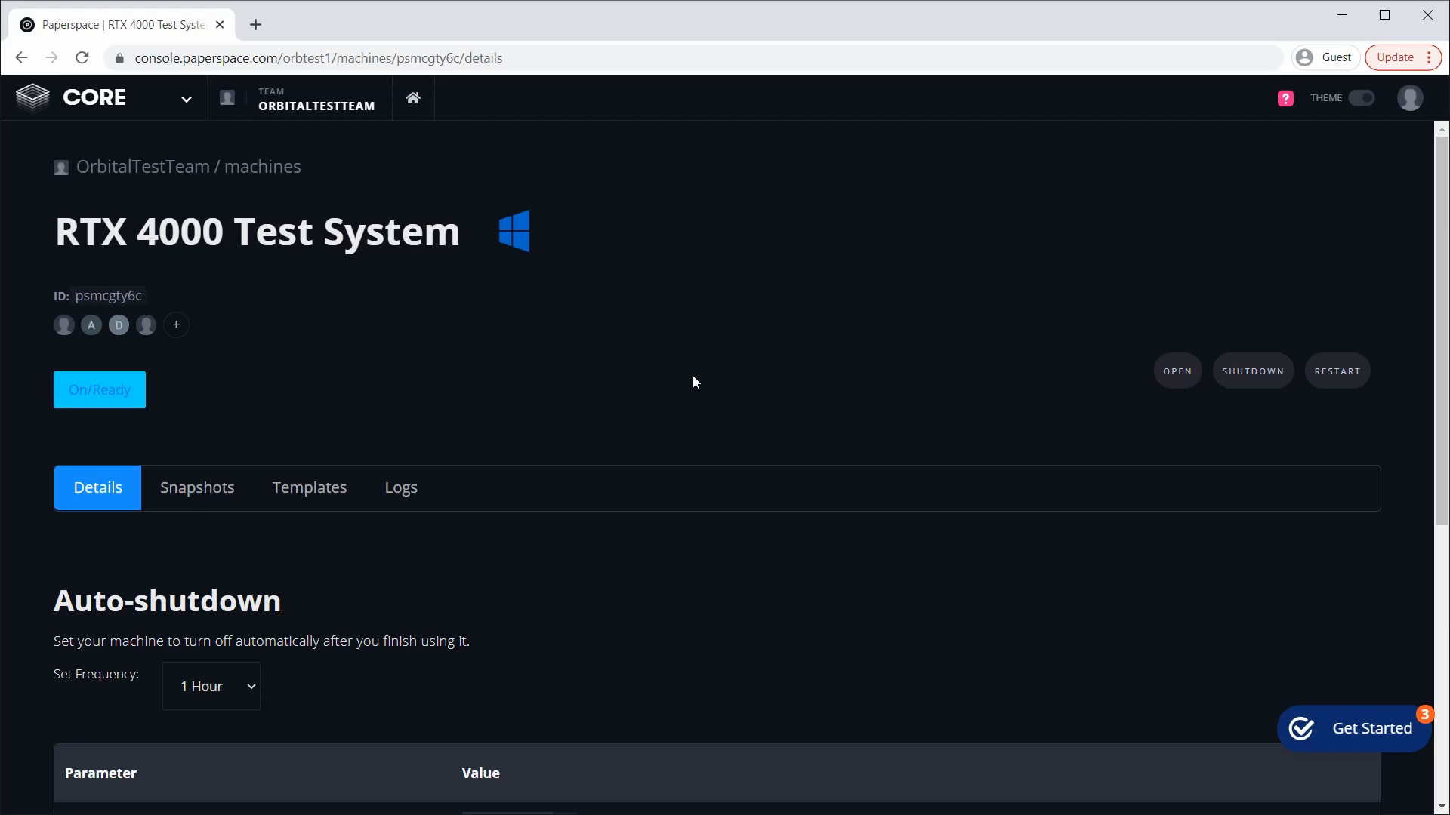
{"action": "mouse_move", "coordinate": [698, 384]}
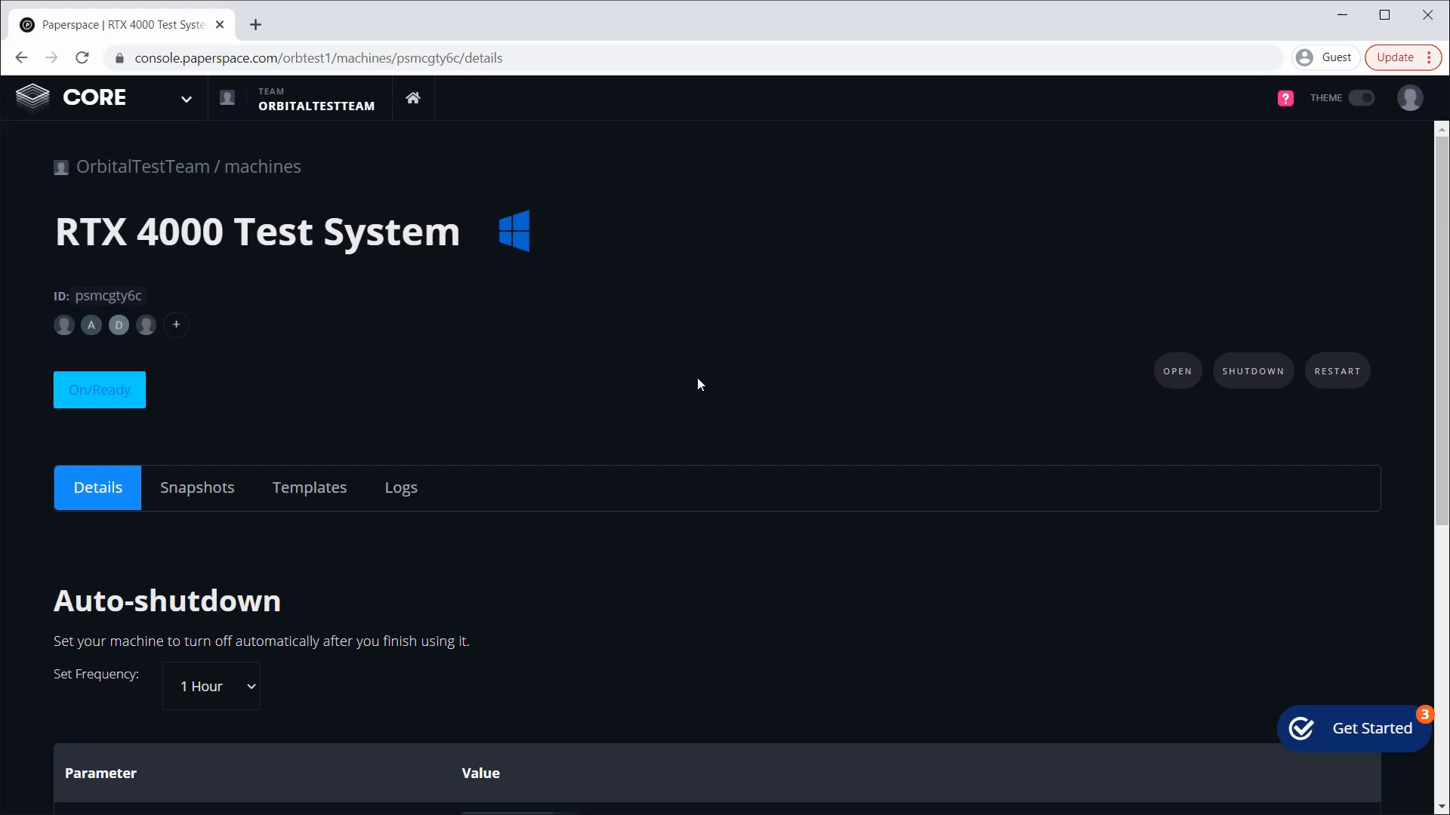
{"action": "mouse_move", "coordinate": [779, 421]}
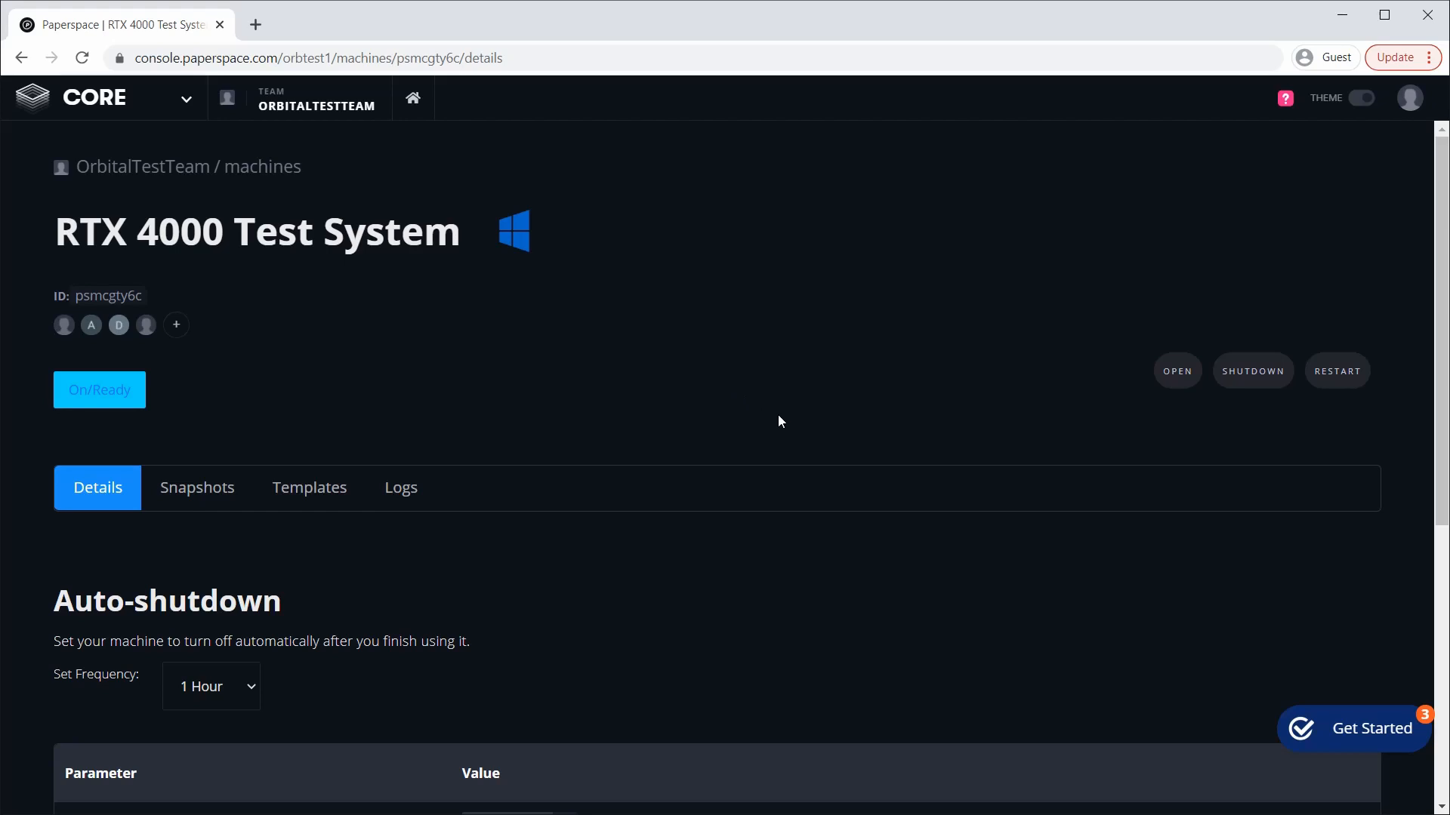
{"action": "mouse_move", "coordinate": [756, 413]}
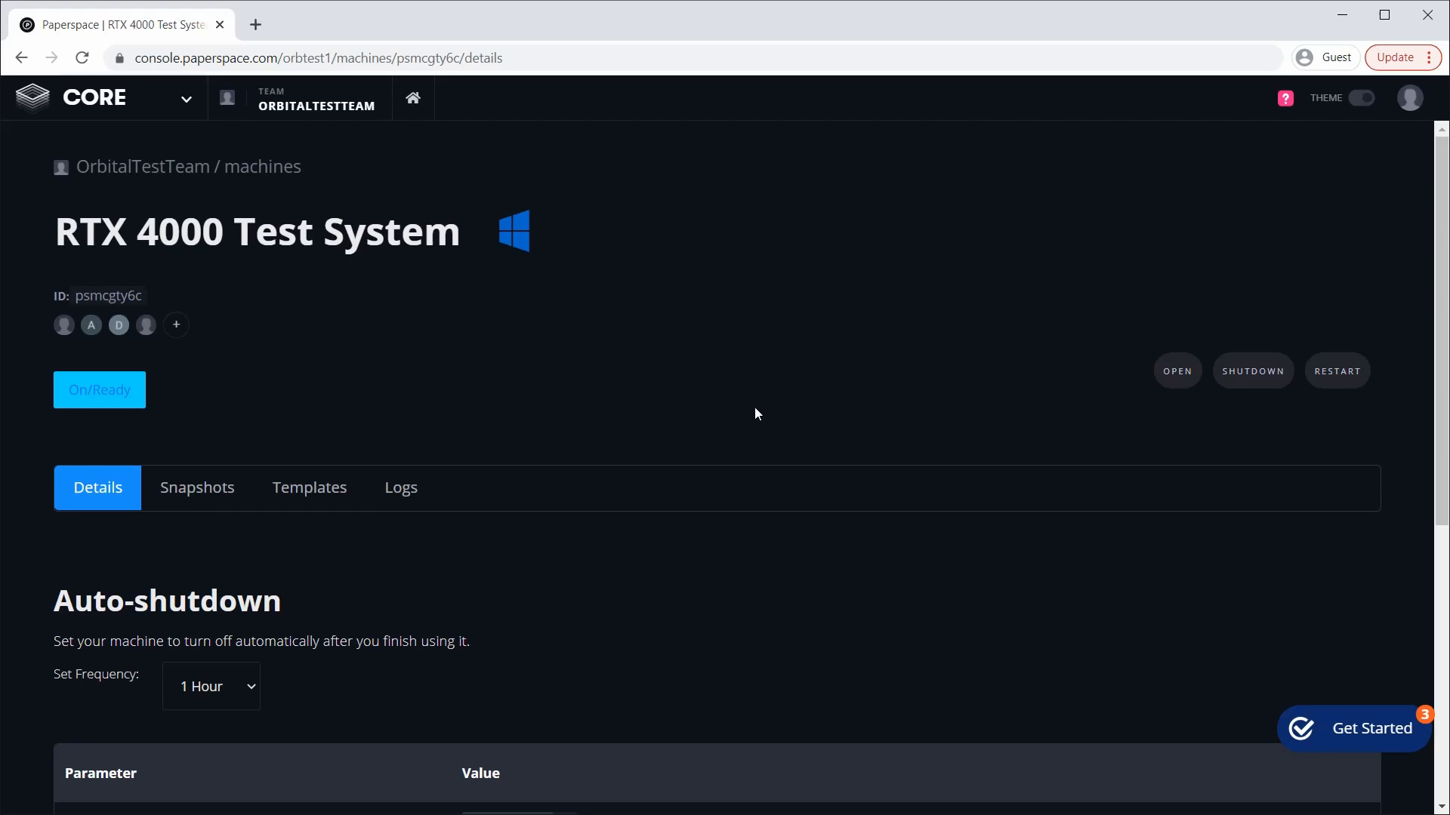
{"action": "mouse_move", "coordinate": [237, 416]}
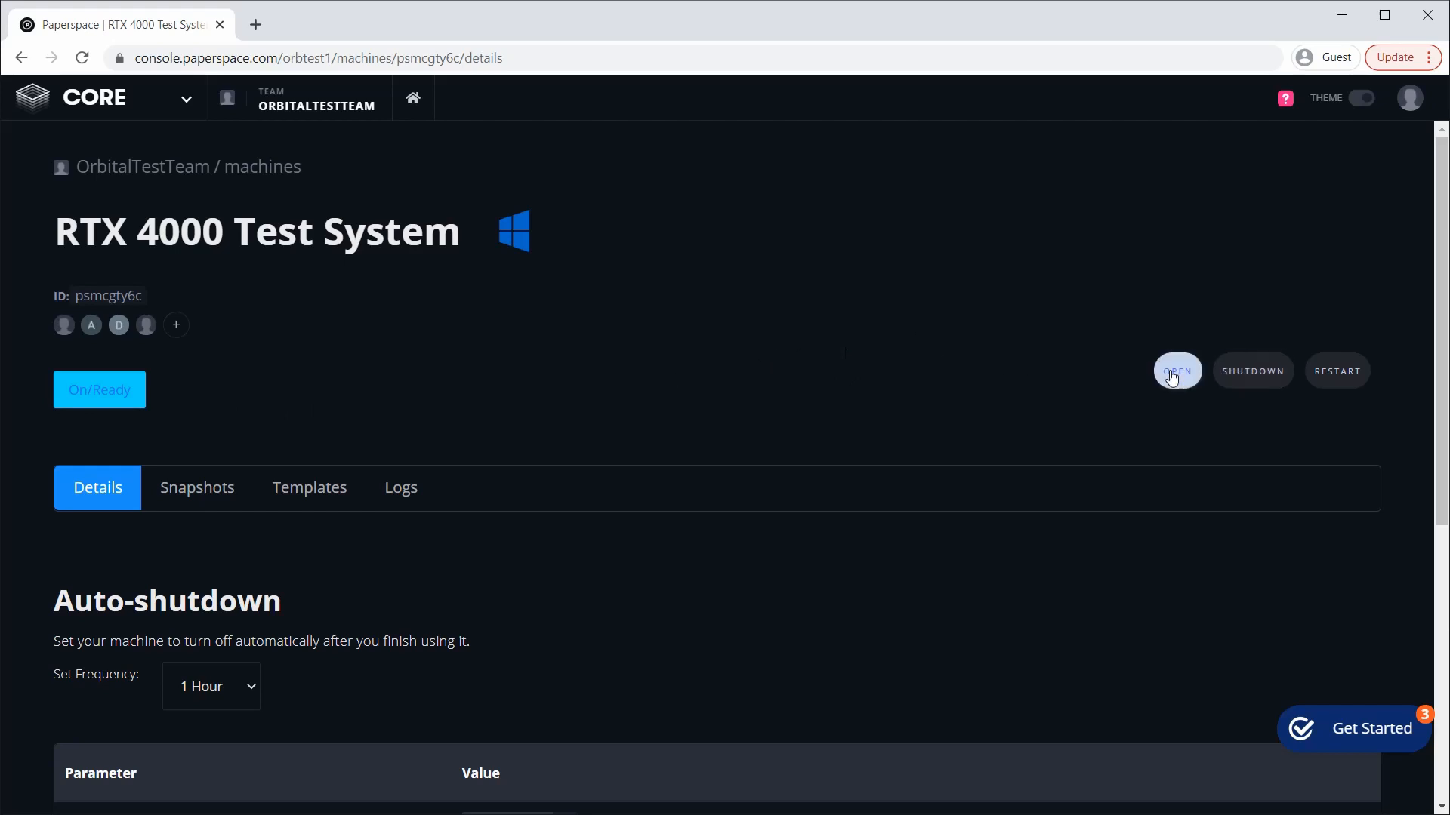
- Launch the machine's remote Windows desktop session streaming in the browser
{"action": "left_click", "coordinate": [1176, 372]}
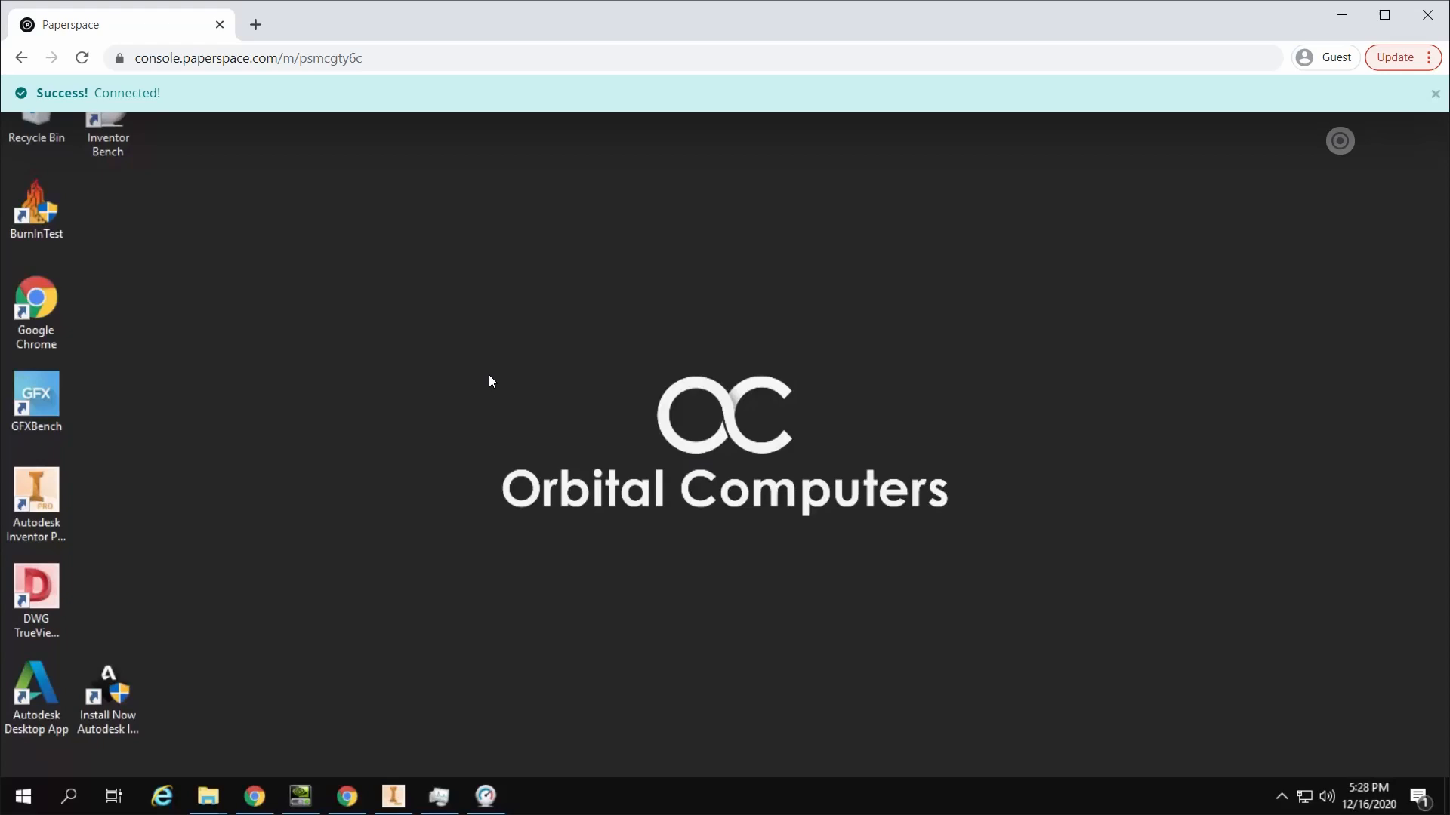
{"action": "left_click", "coordinate": [1435, 92]}
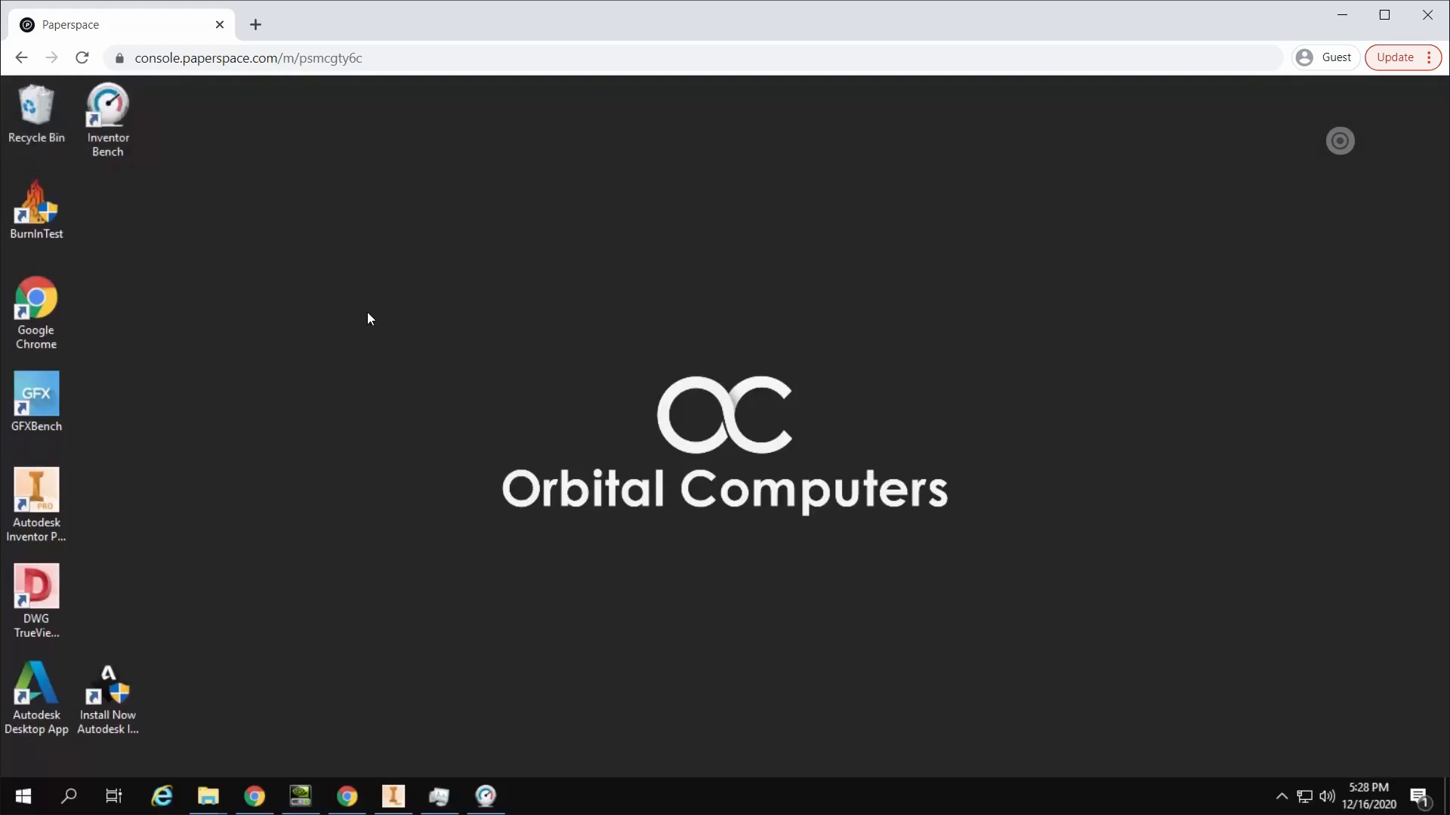
{"action": "mouse_move", "coordinate": [361, 306]}
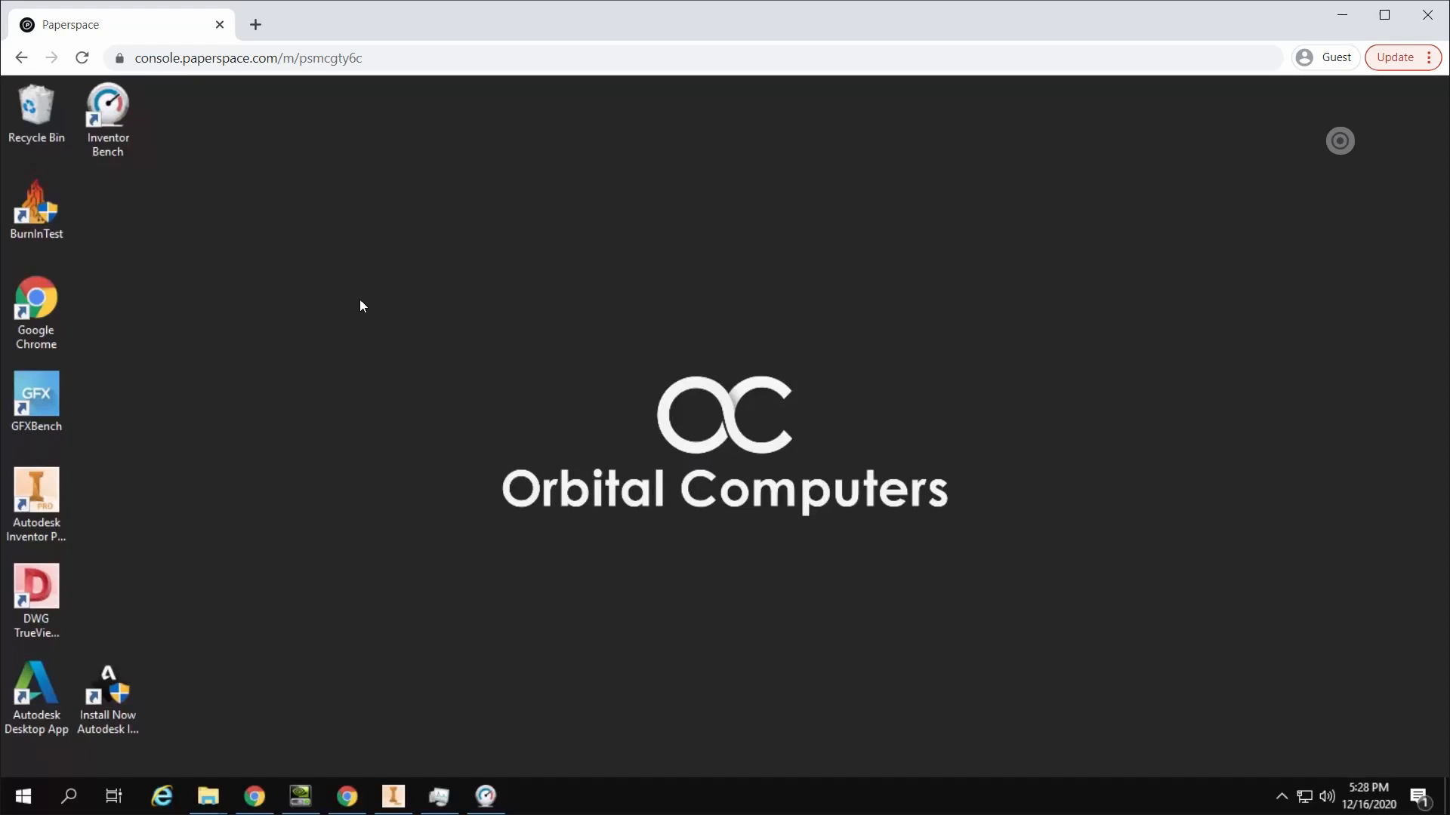
{"action": "mouse_move", "coordinate": [351, 409]}
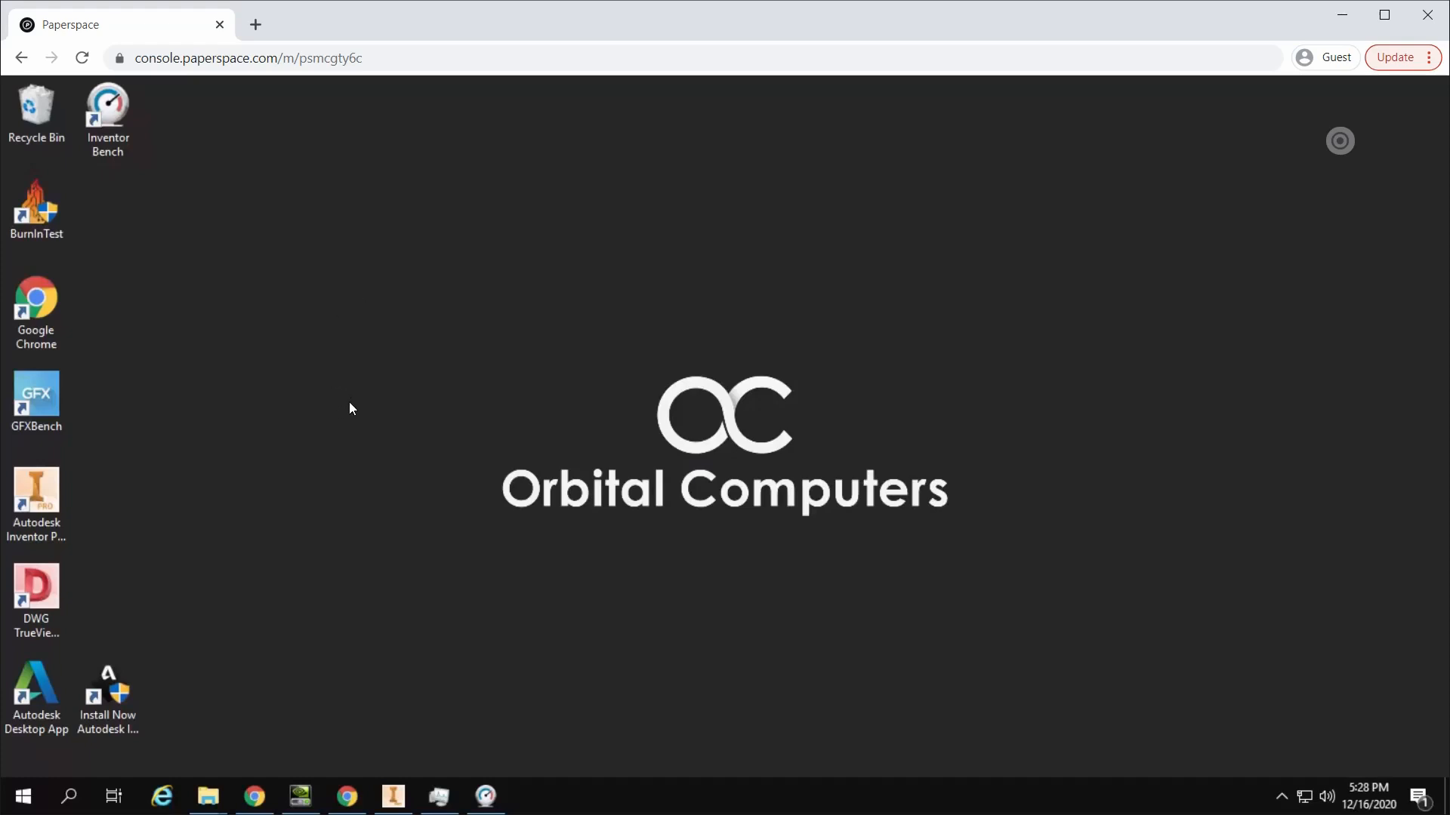
{"action": "mouse_move", "coordinate": [438, 632]}
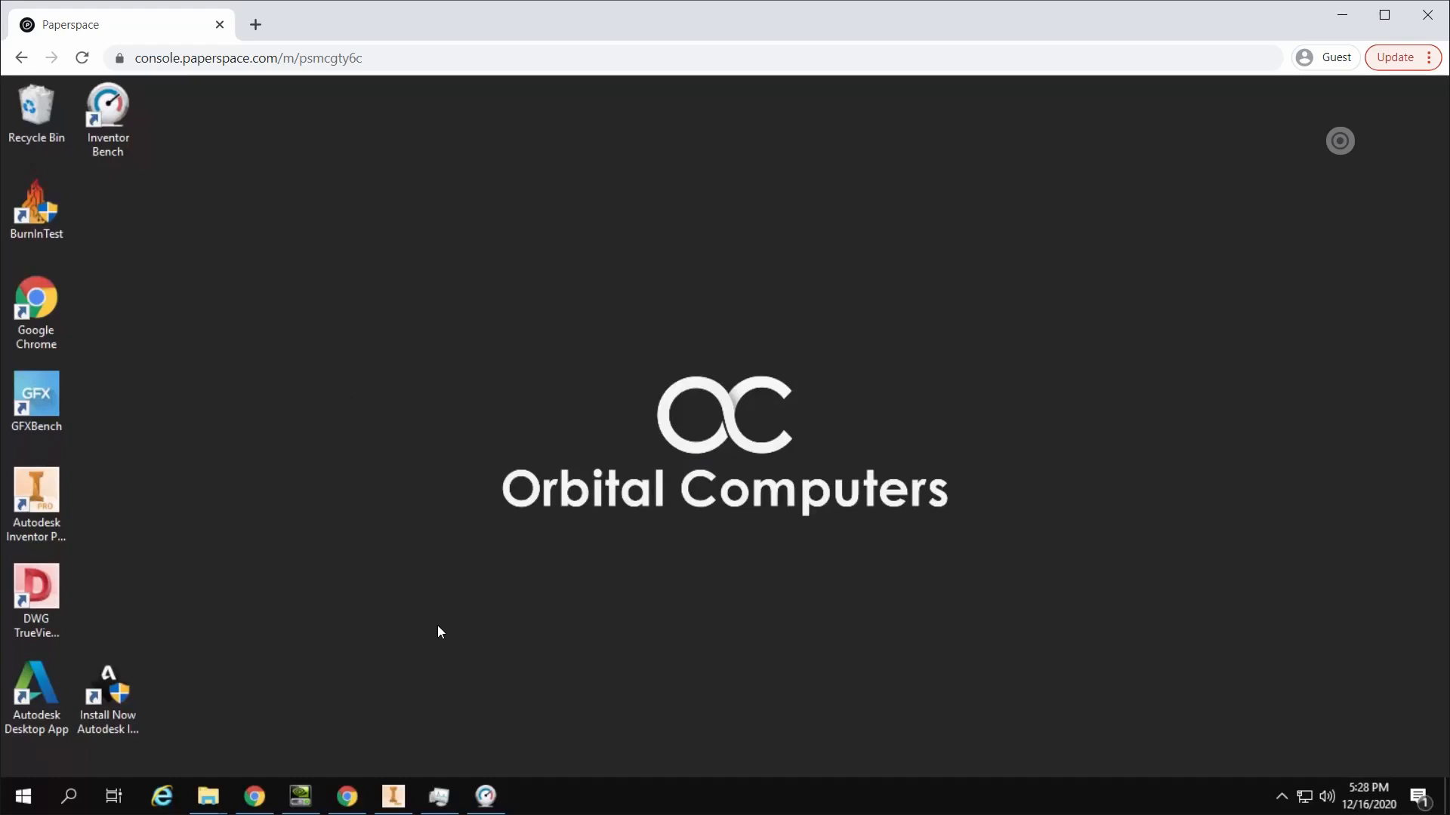
{"action": "mouse_move", "coordinate": [409, 376]}
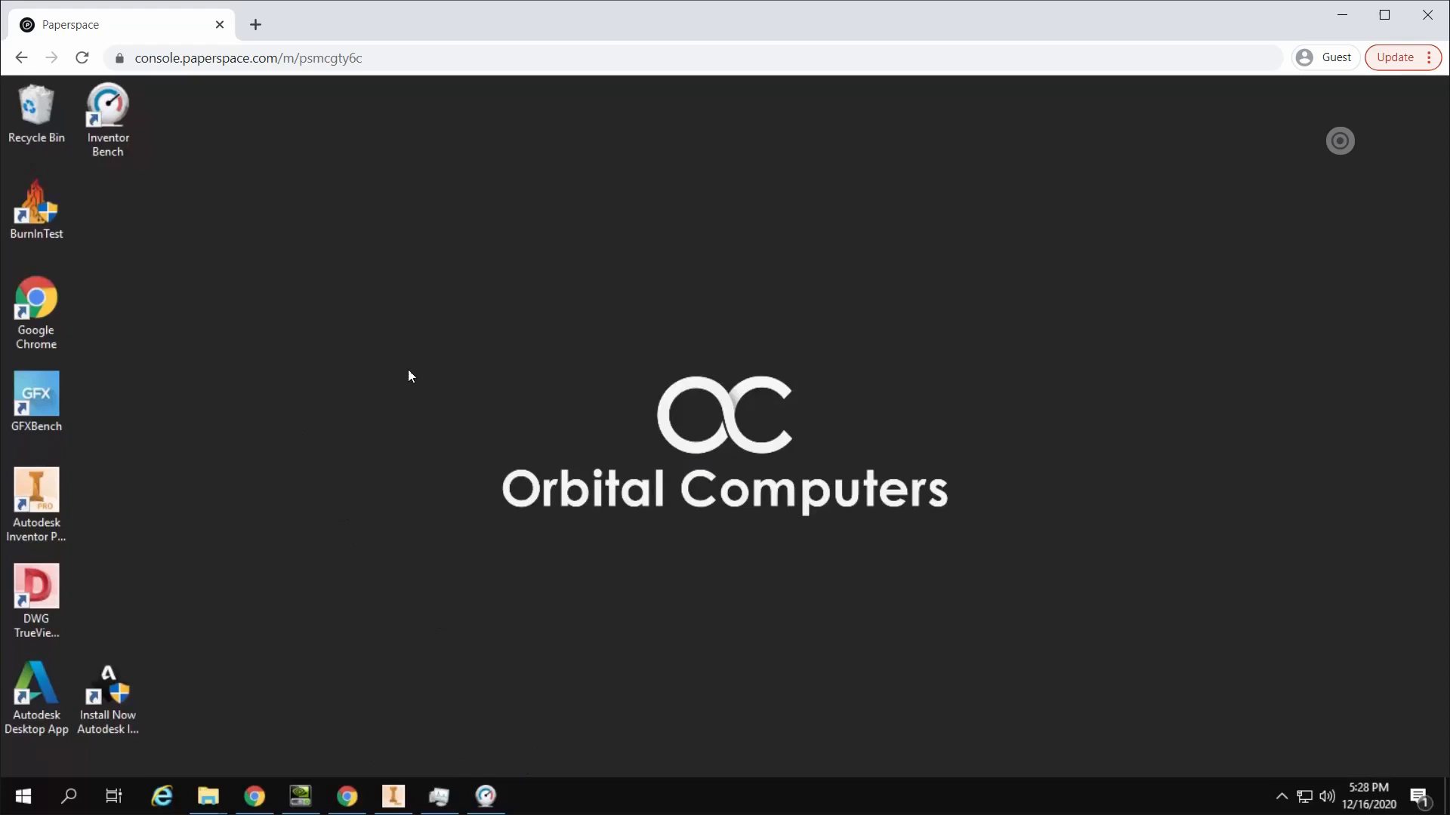
{"action": "mouse_move", "coordinate": [388, 271]}
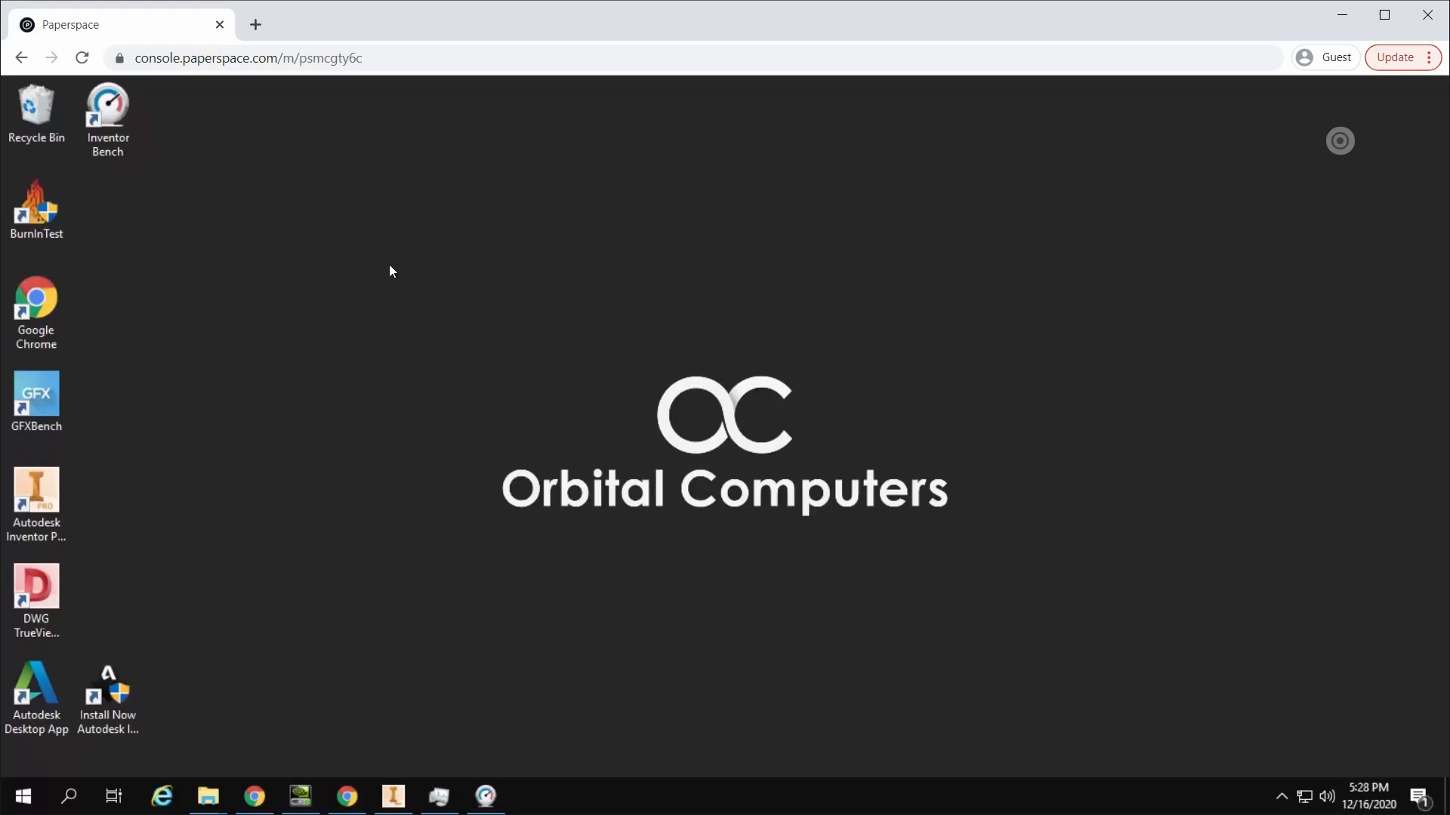
{"action": "mouse_move", "coordinate": [404, 785]}
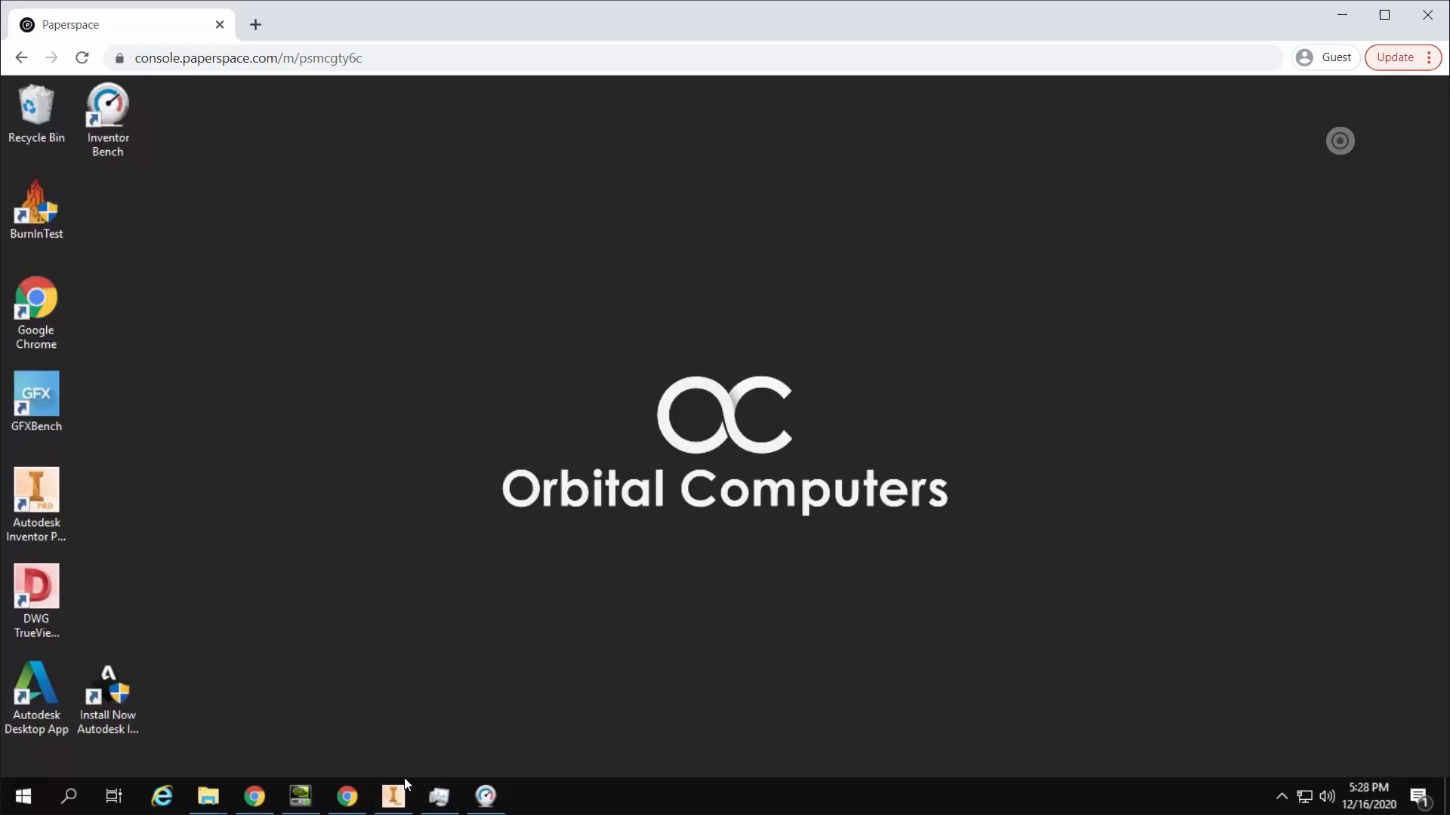
- Bring up Inventor with the jet engine assembly on the remote machine
{"action": "left_click", "coordinate": [393, 796]}
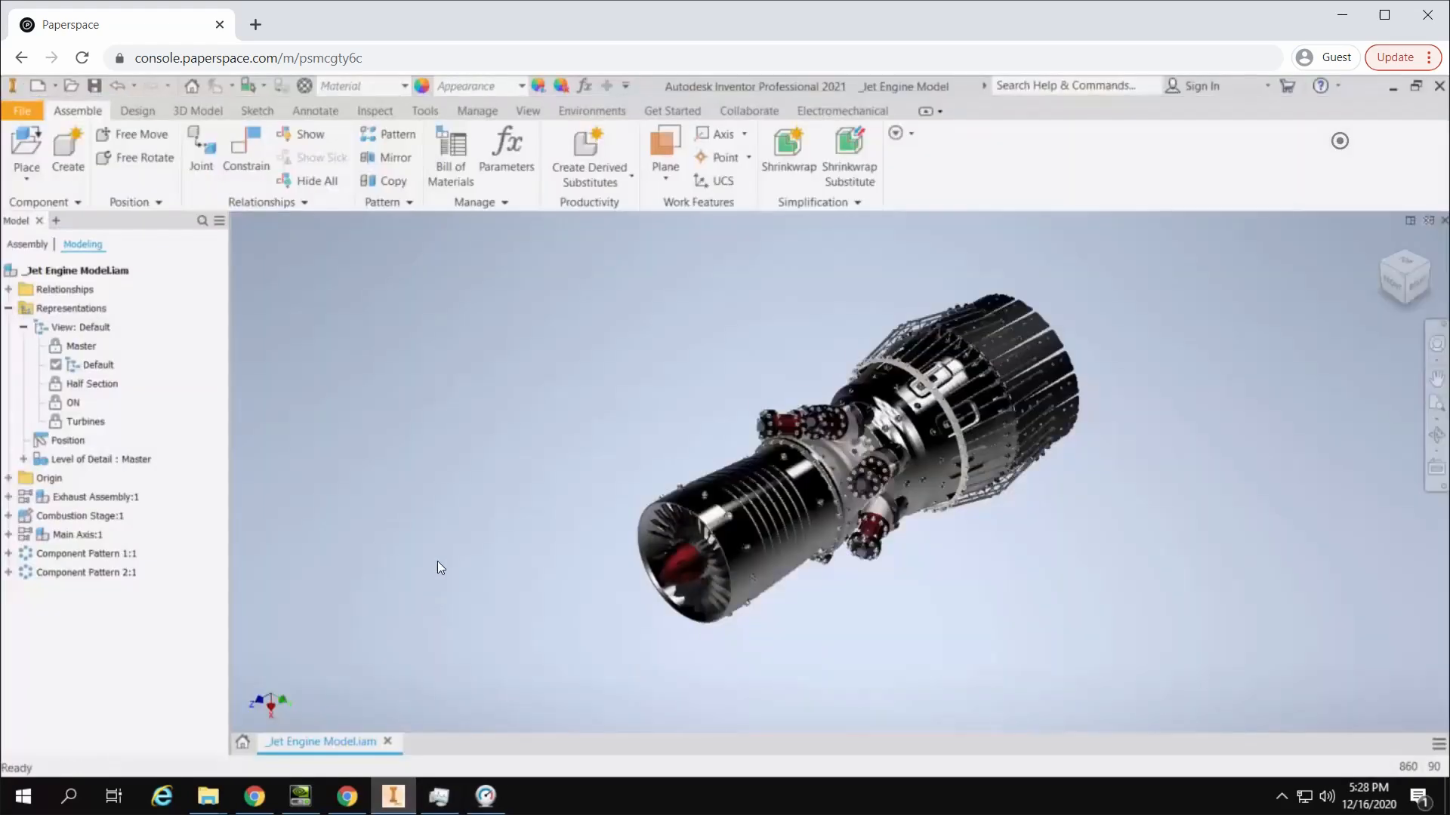
{"action": "mouse_move", "coordinate": [388, 435]}
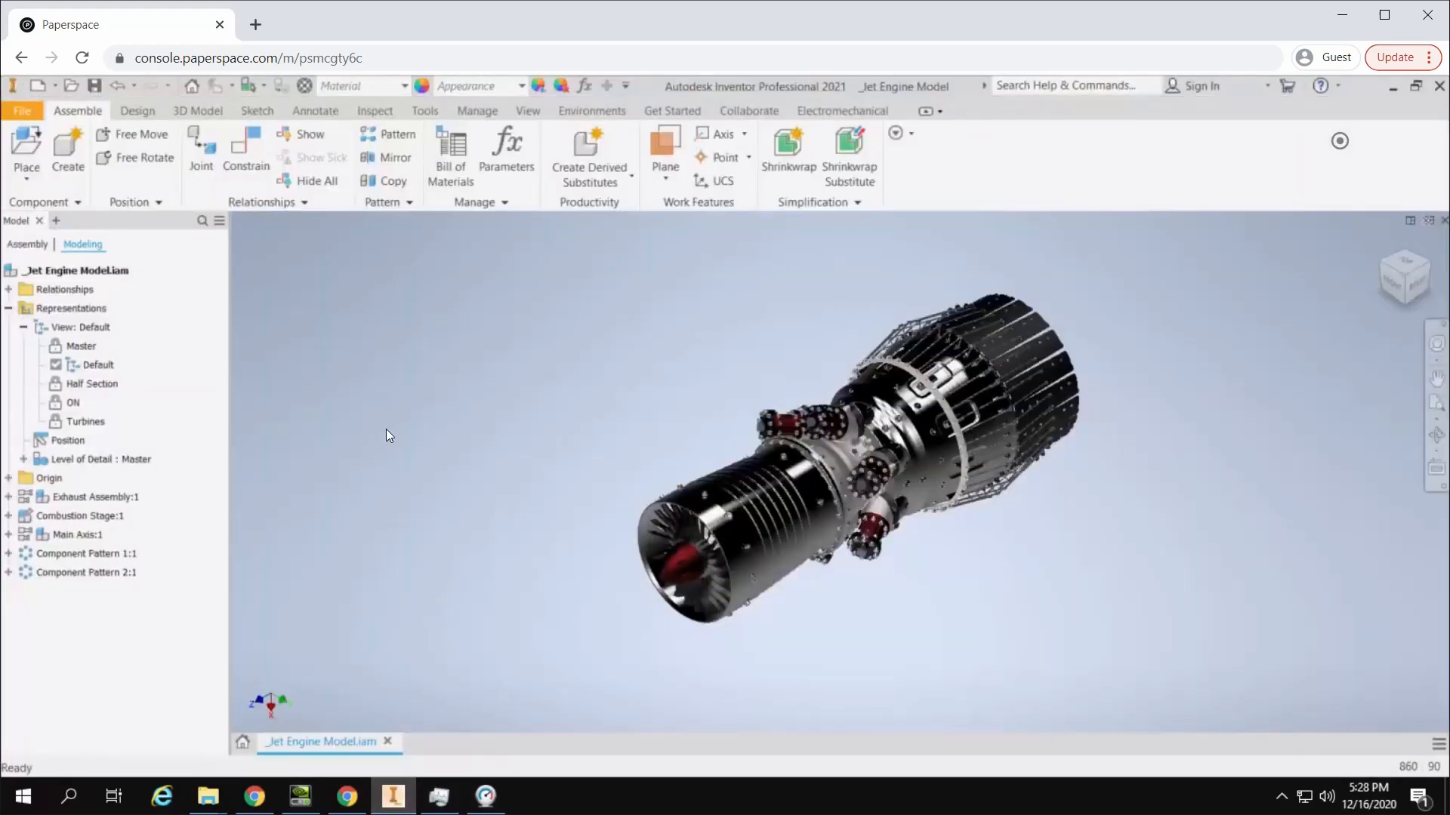
{"action": "left_click", "coordinate": [87, 497]}
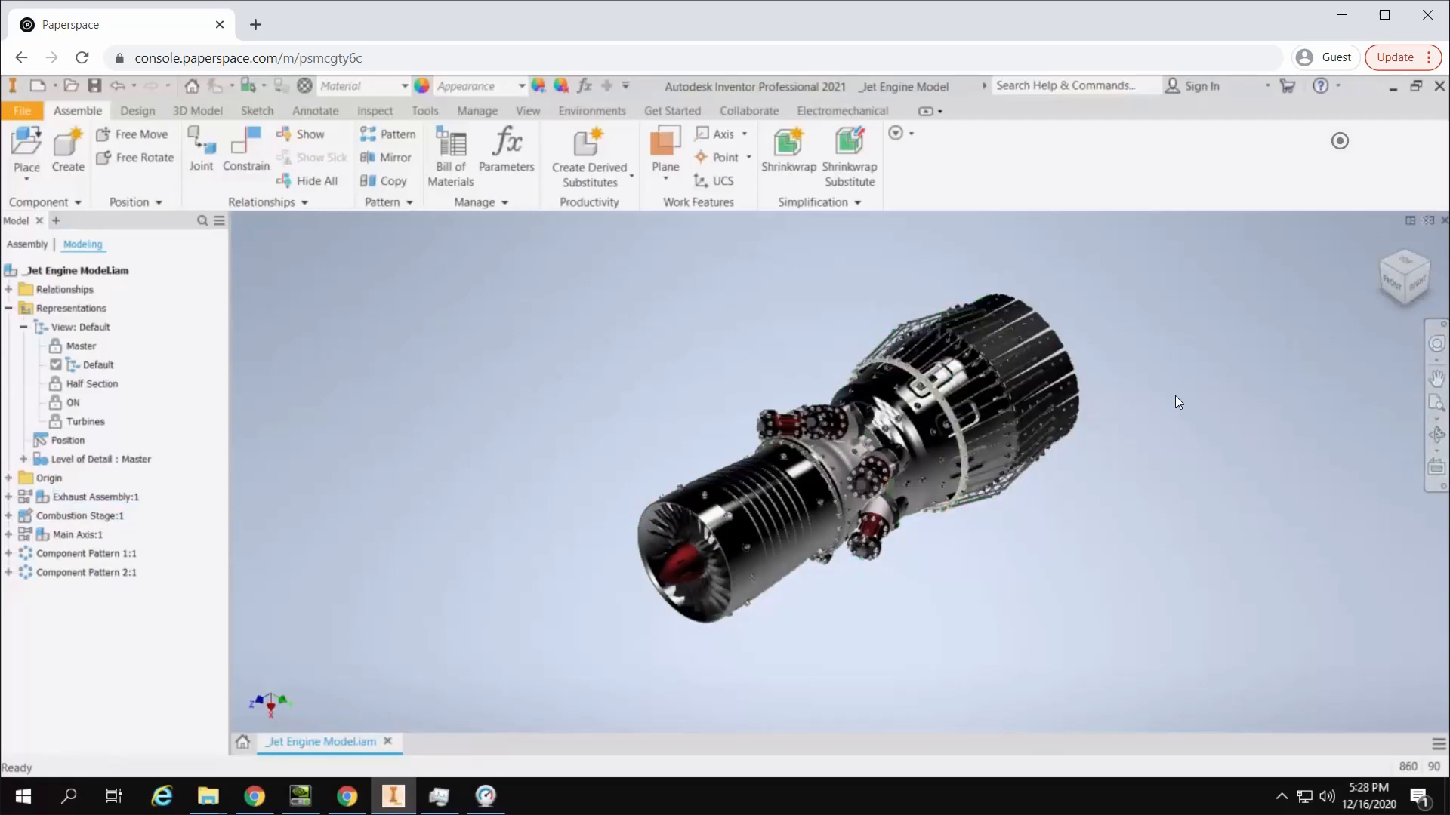
{"action": "mouse_move", "coordinate": [402, 270]}
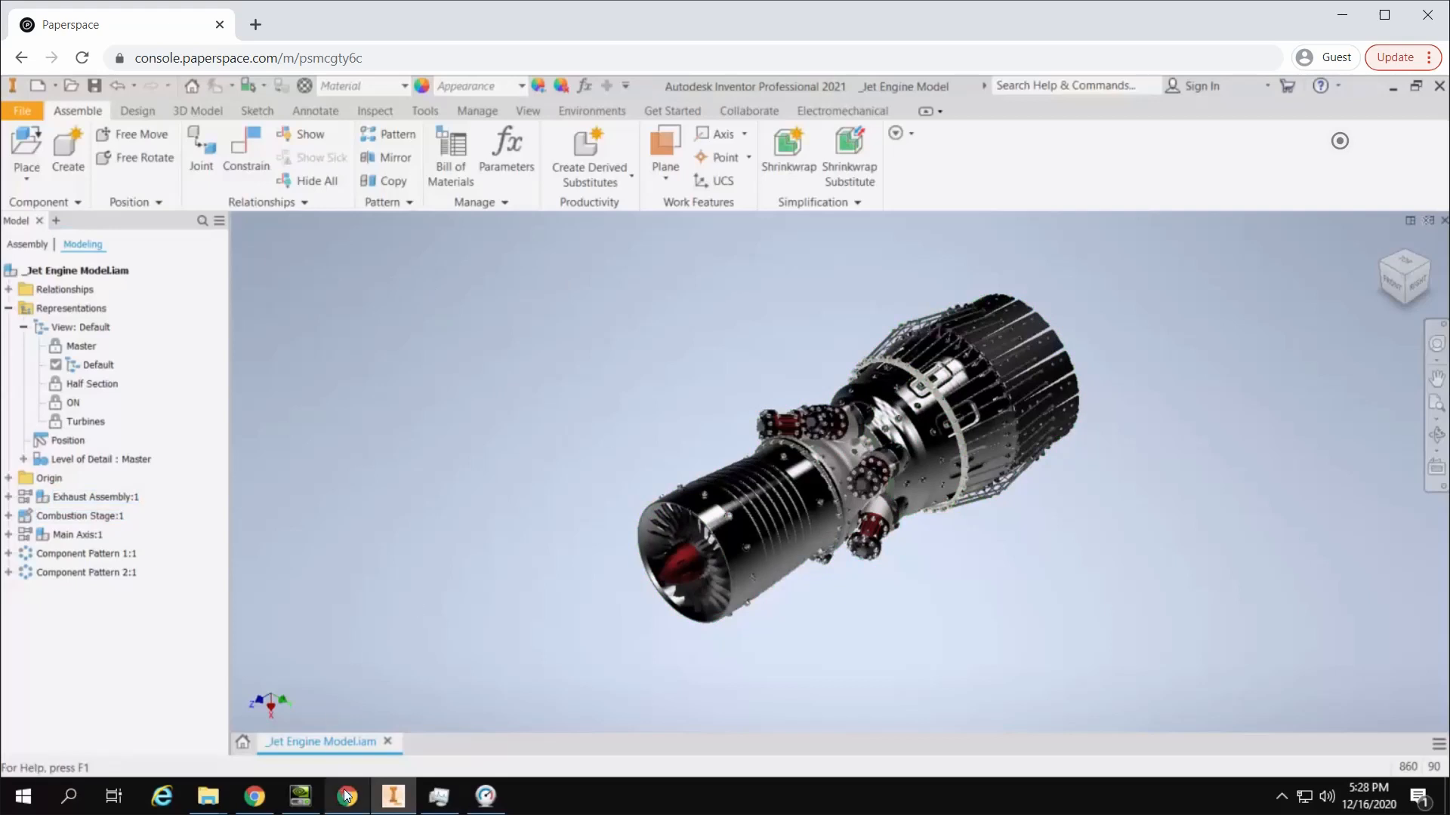
{"action": "mouse_move", "coordinate": [462, 660]}
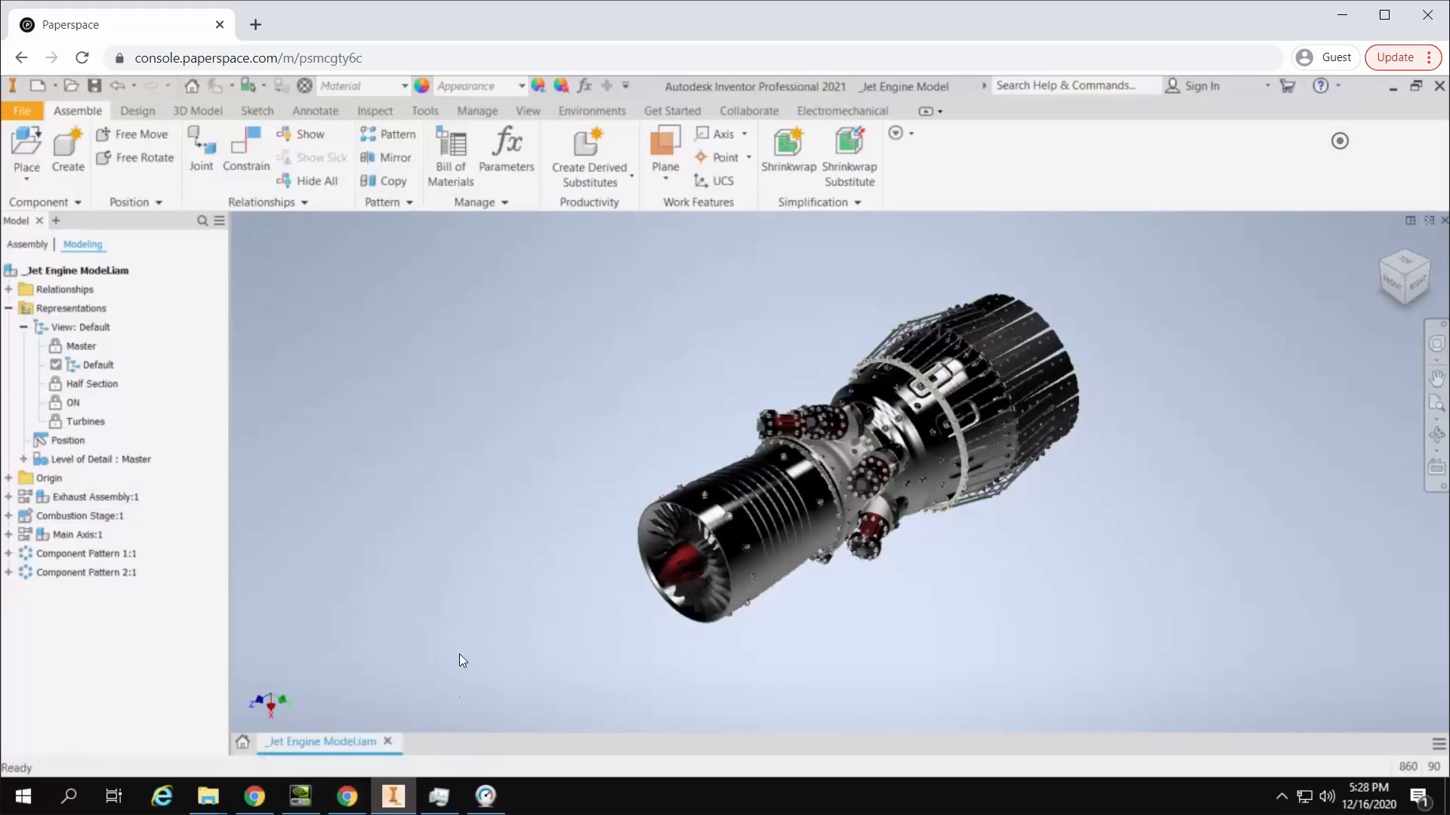
{"action": "left_click", "coordinate": [438, 795]}
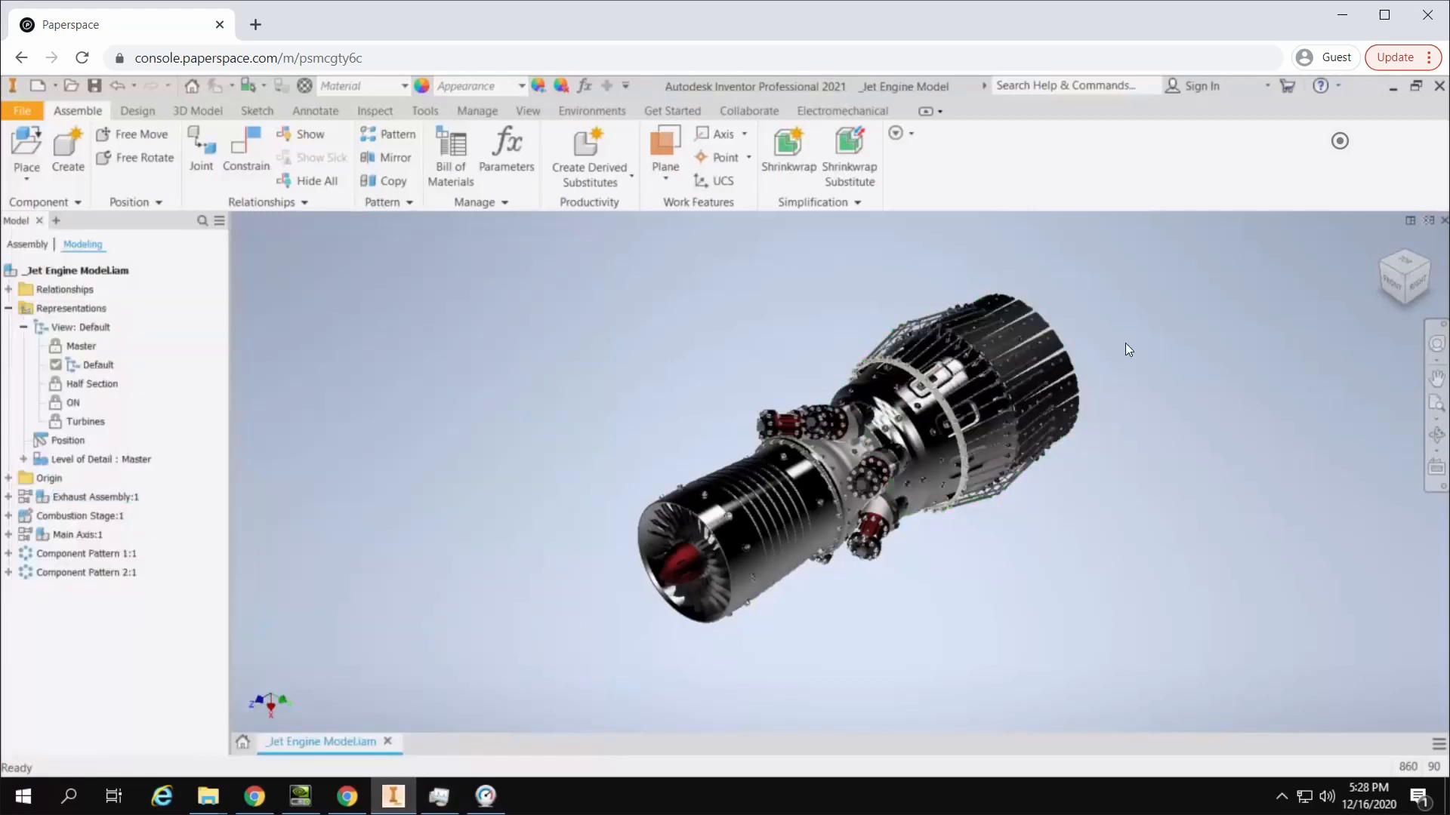
{"action": "mouse_move", "coordinate": [1205, 328]}
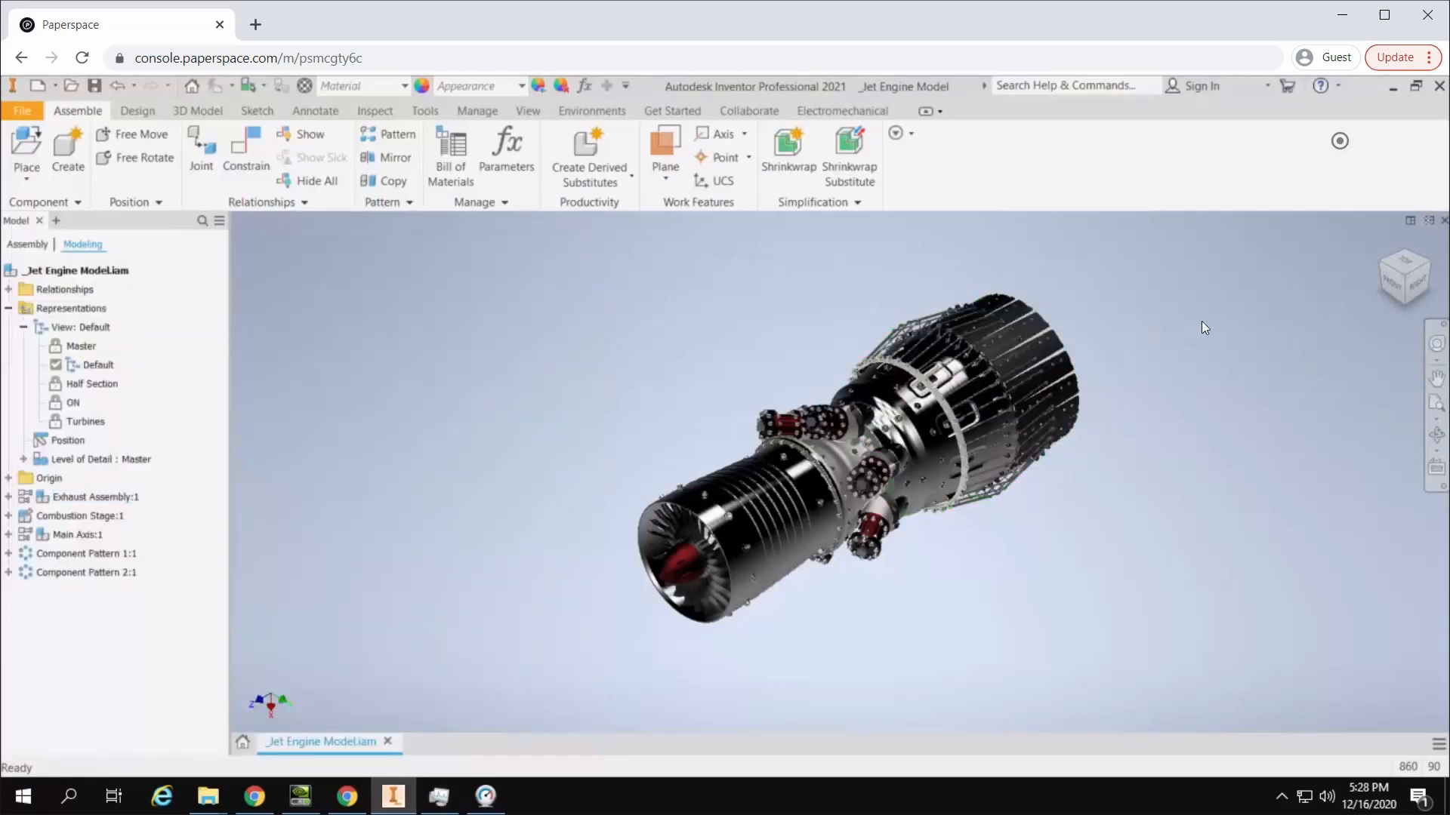
{"action": "mouse_move", "coordinate": [1403, 277]}
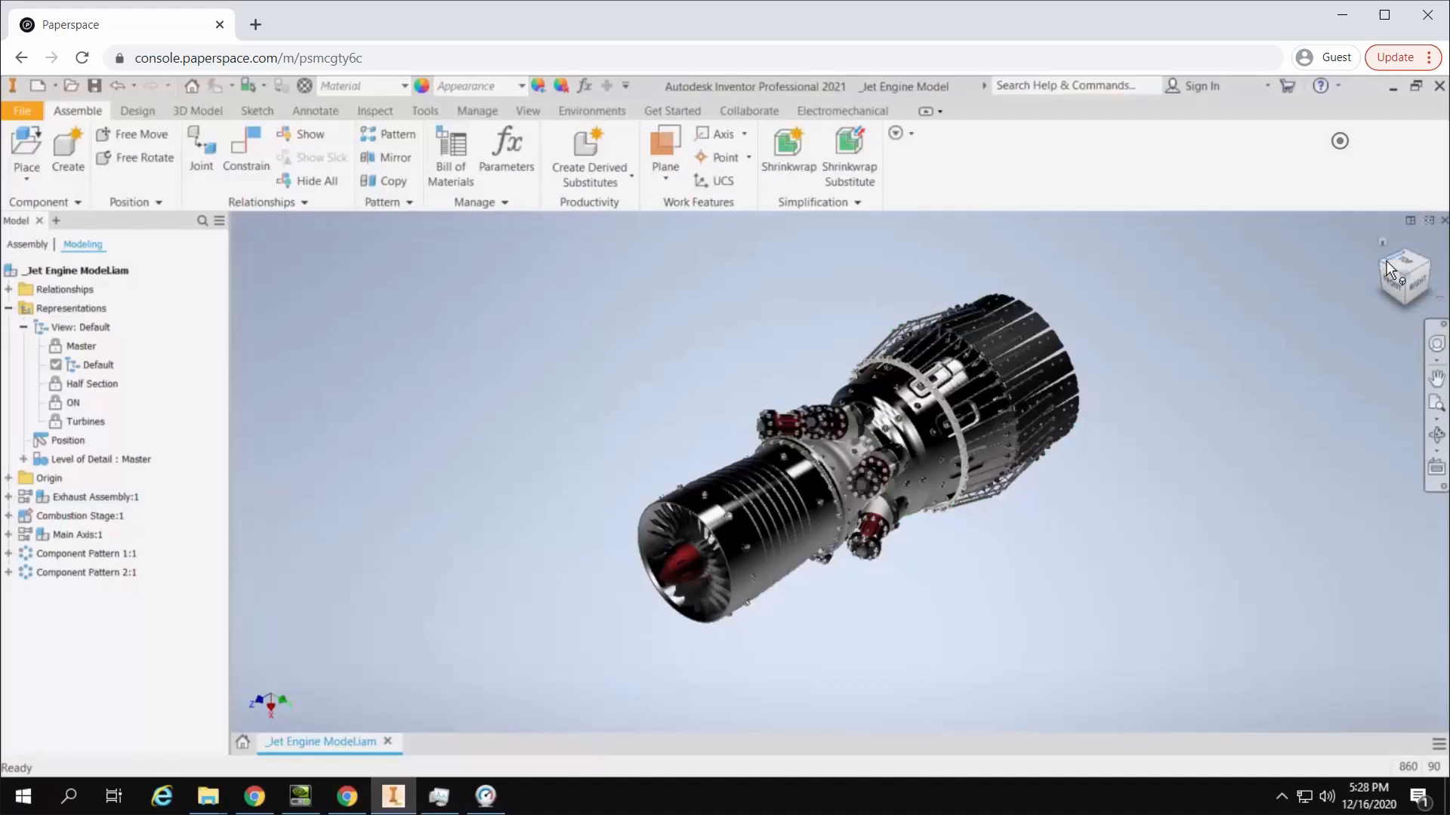
{"action": "mouse_move", "coordinate": [1356, 275]}
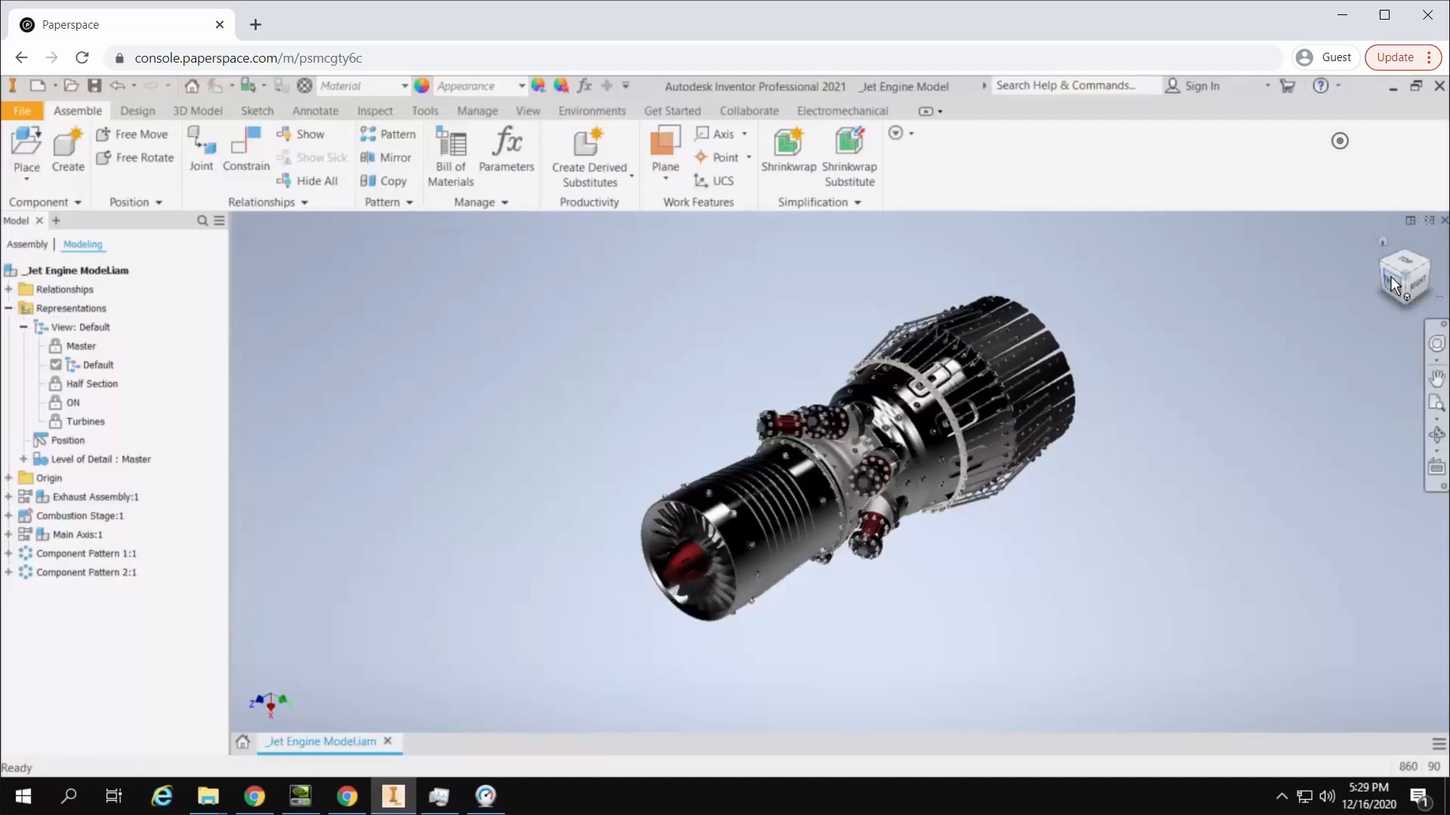
- View the engine from overhead, default, right side, top, intake end and opposite side
{"action": "left_click", "coordinate": [1402, 275]}
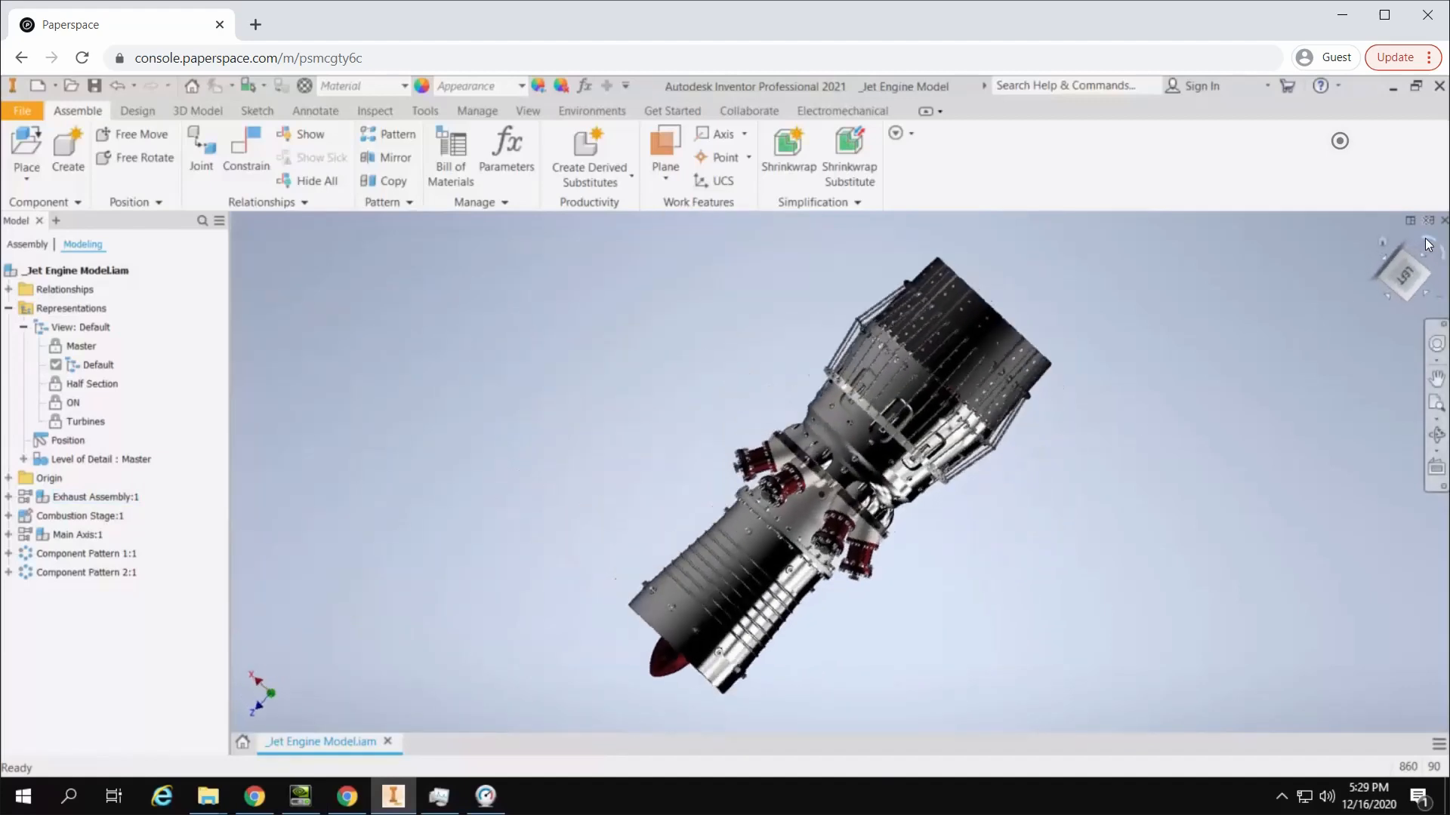
{"action": "left_click", "coordinate": [1402, 275]}
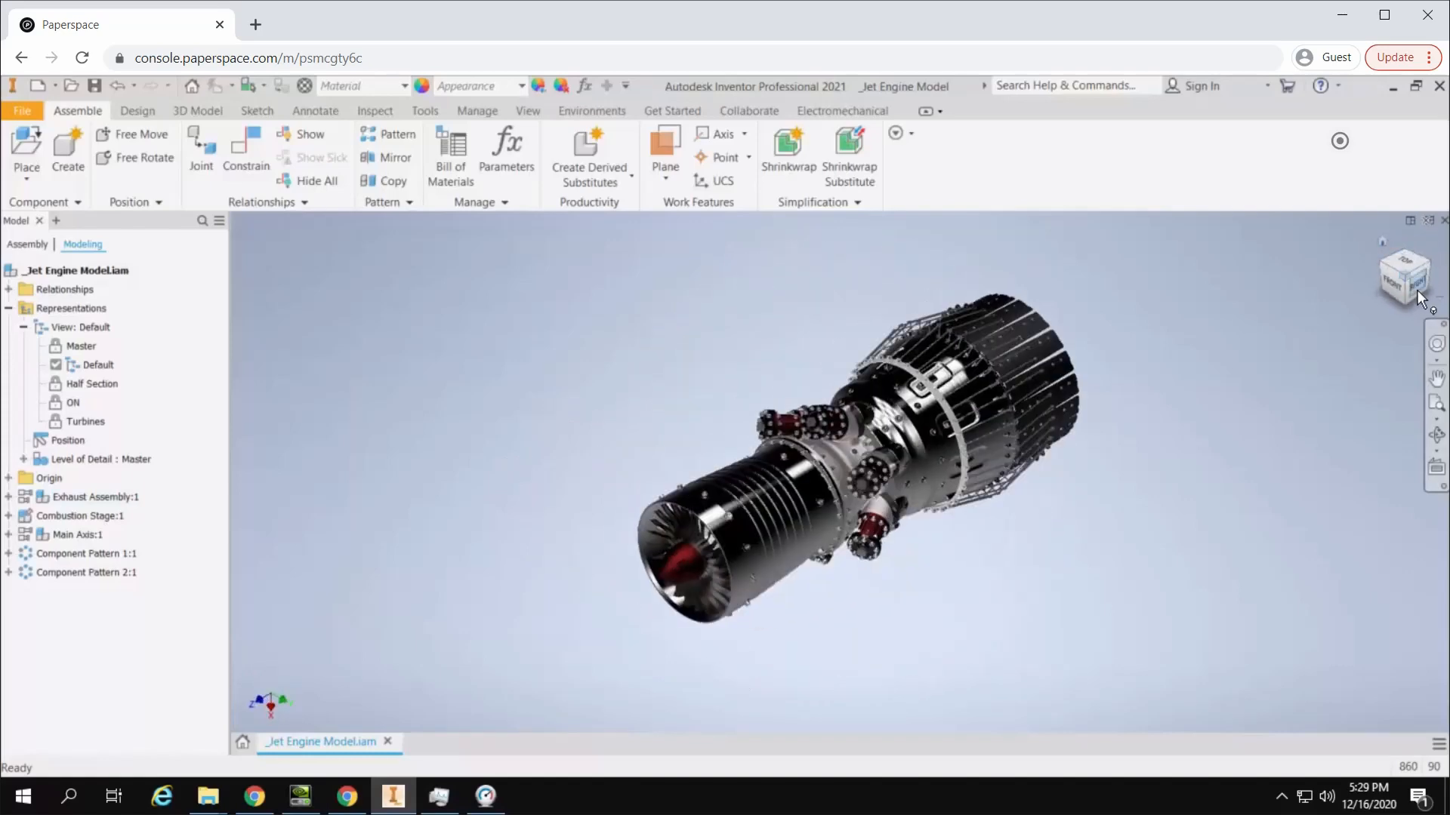
{"action": "left_click", "coordinate": [1402, 275]}
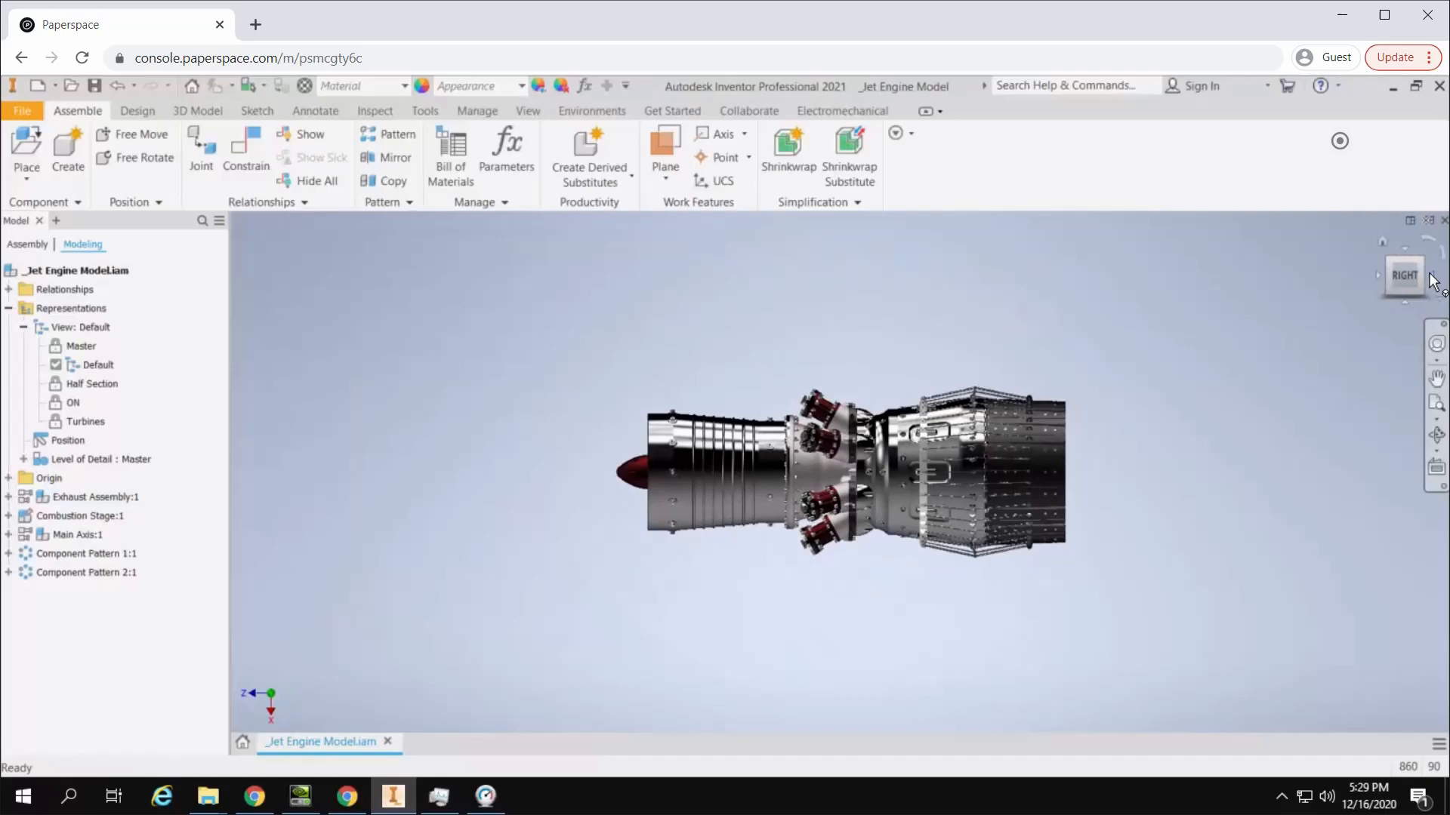
{"action": "left_click", "coordinate": [1402, 275]}
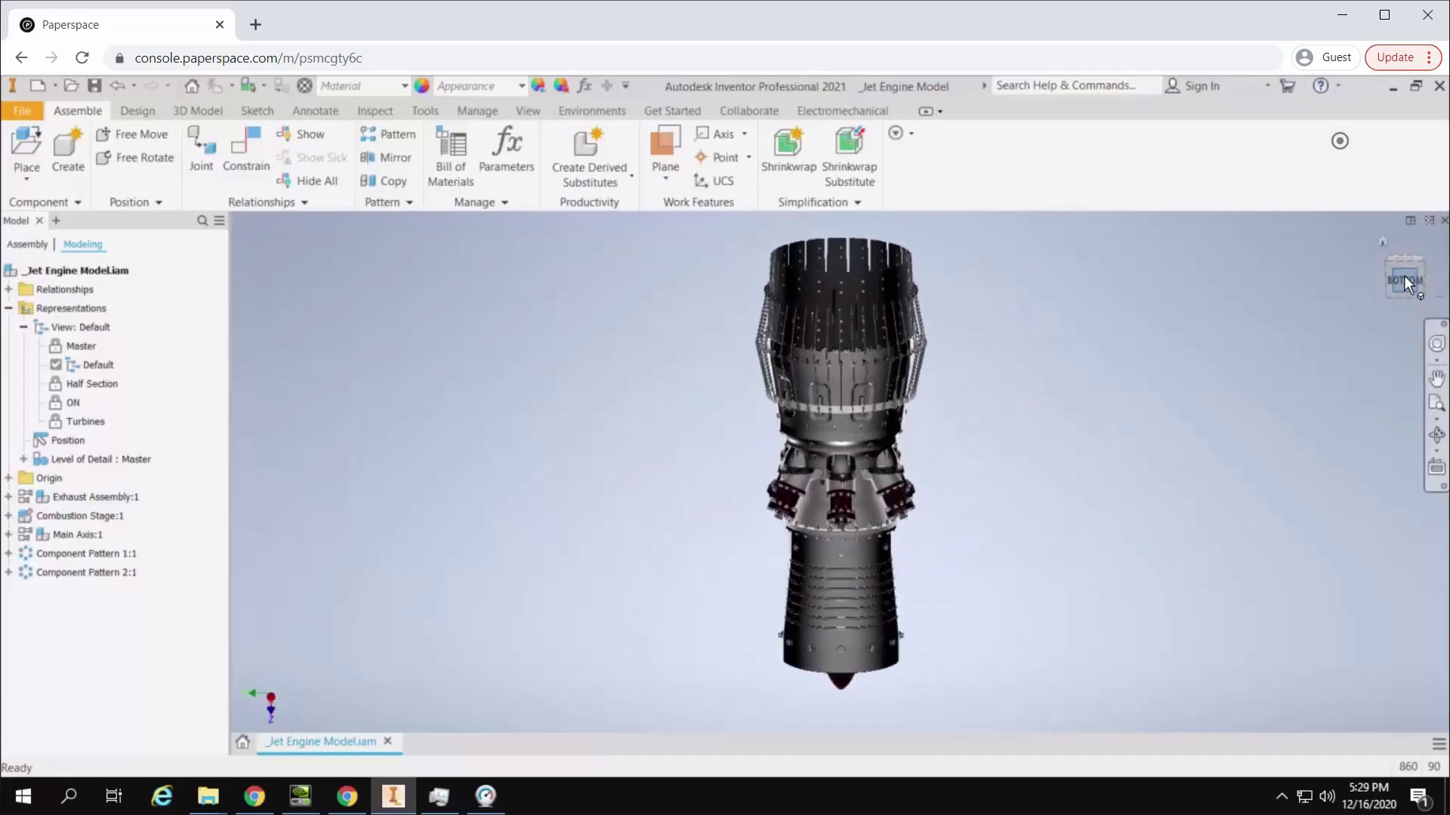
{"action": "left_click", "coordinate": [1405, 277]}
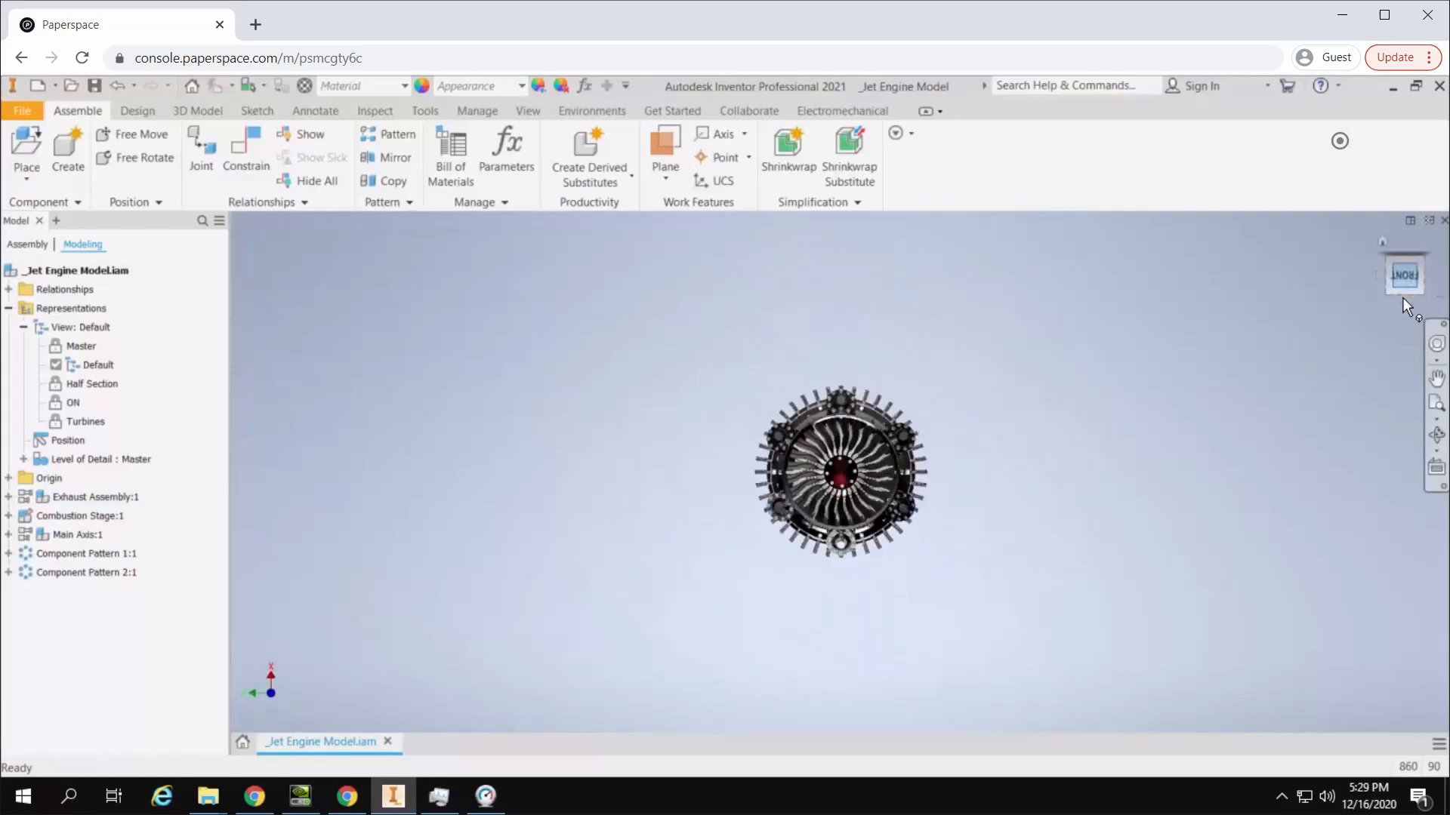
{"action": "left_click", "coordinate": [1402, 275]}
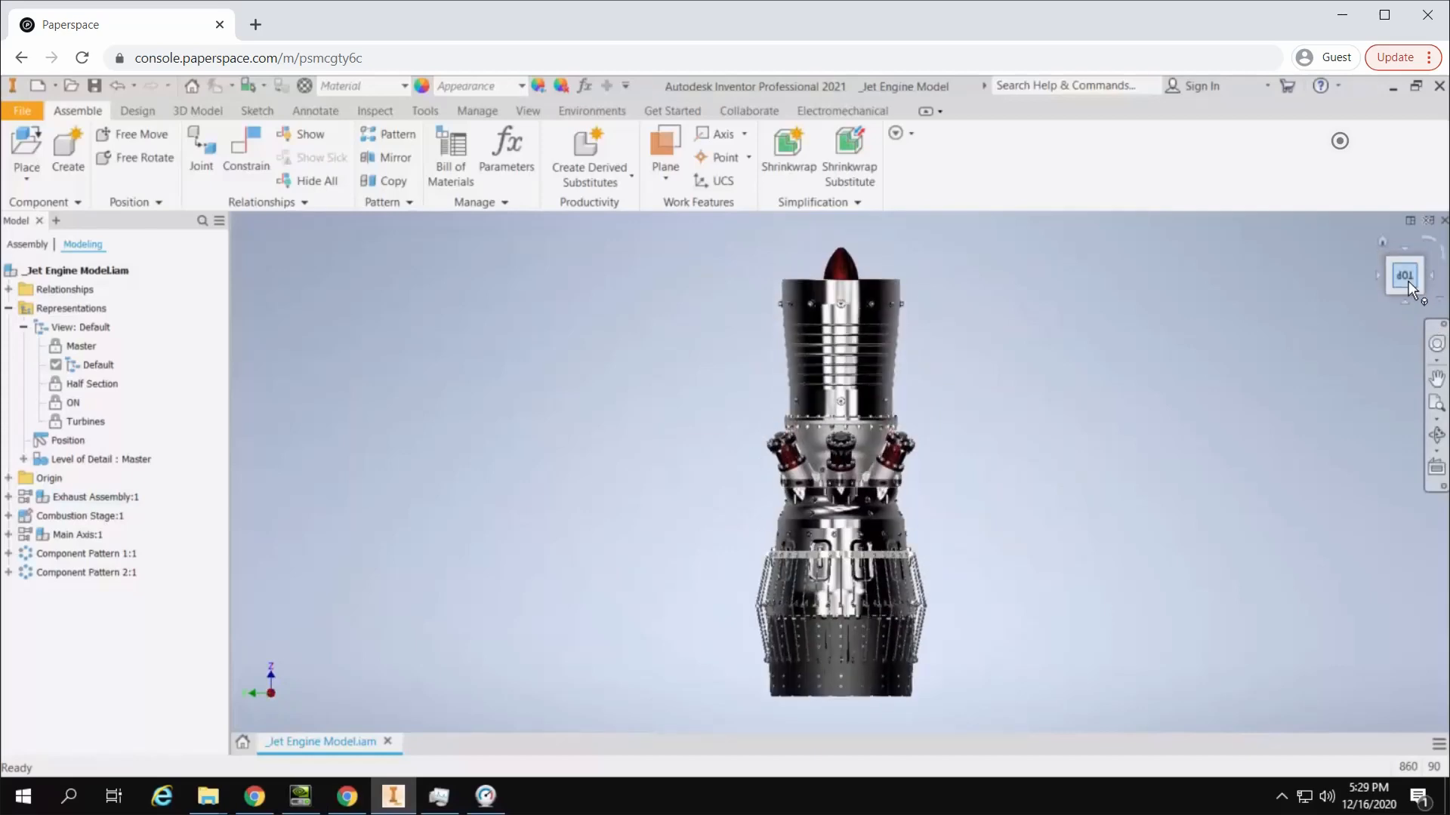
- Launch Inventor Bench and review specs: Xeon Silver 4215R, 30 Gb memory, Quadro RTX 4000
{"action": "left_click", "coordinate": [1403, 275]}
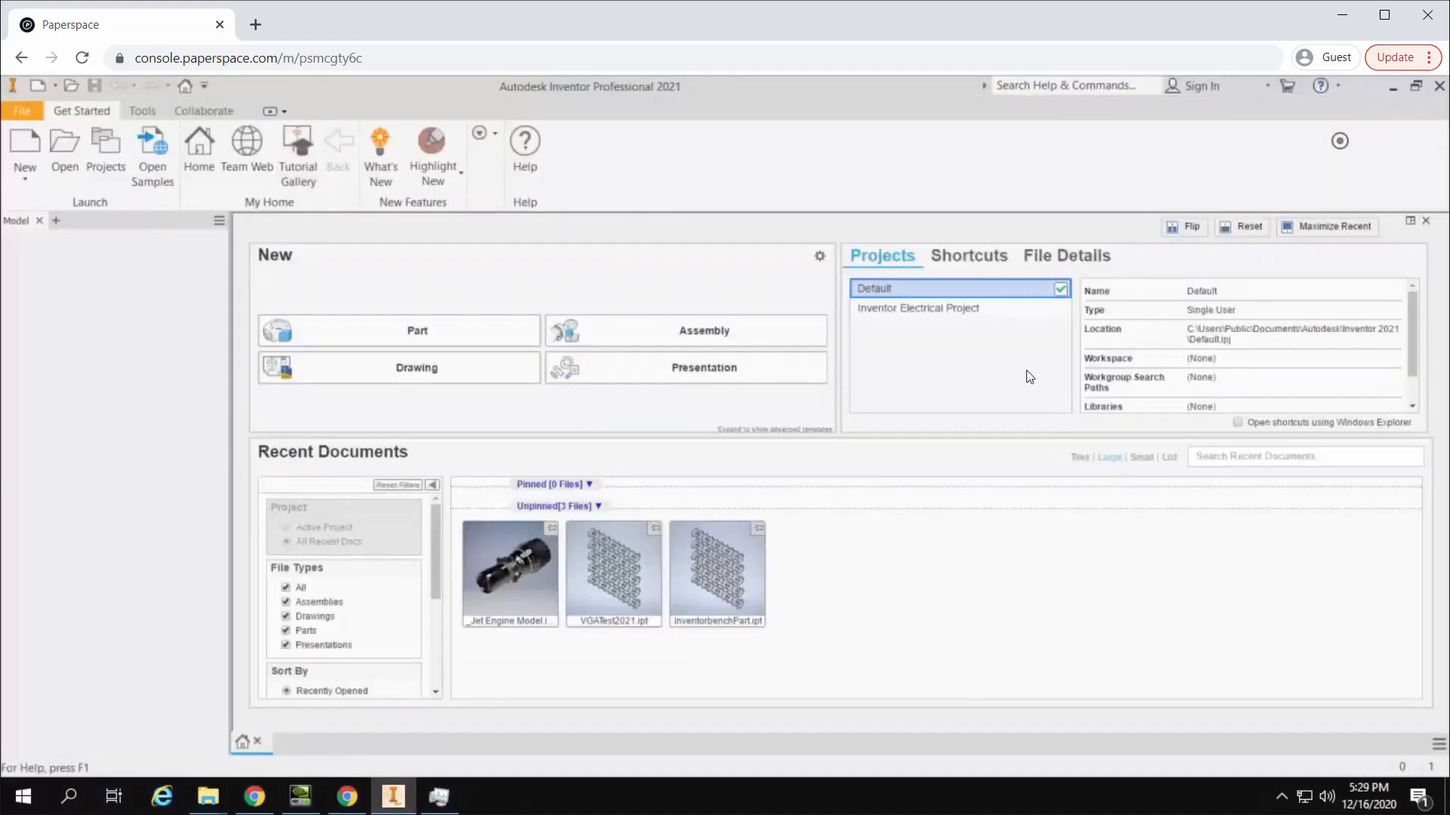
{"action": "double_click", "coordinate": [613, 570]}
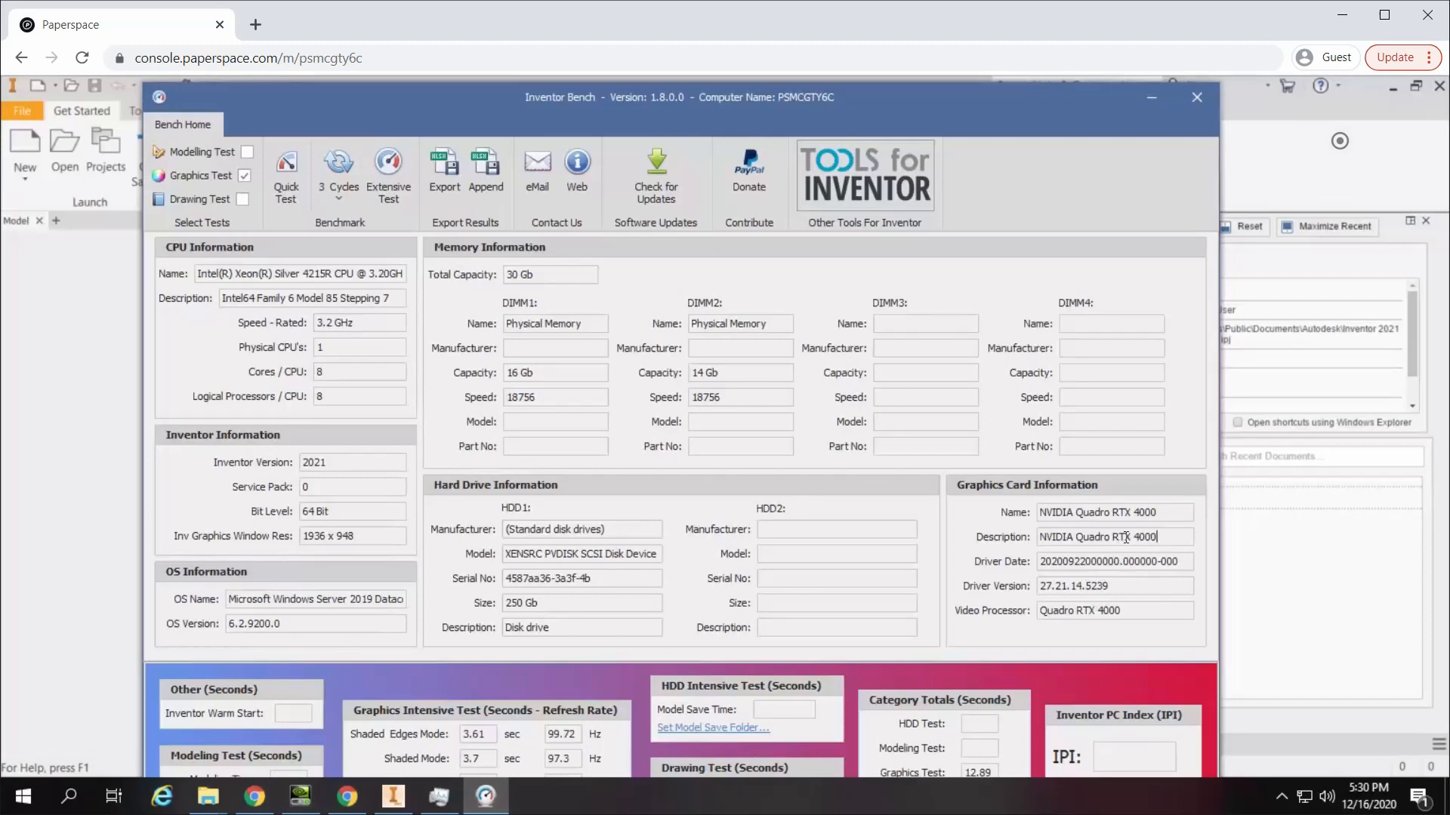
{"action": "double_click", "coordinate": [1115, 538]}
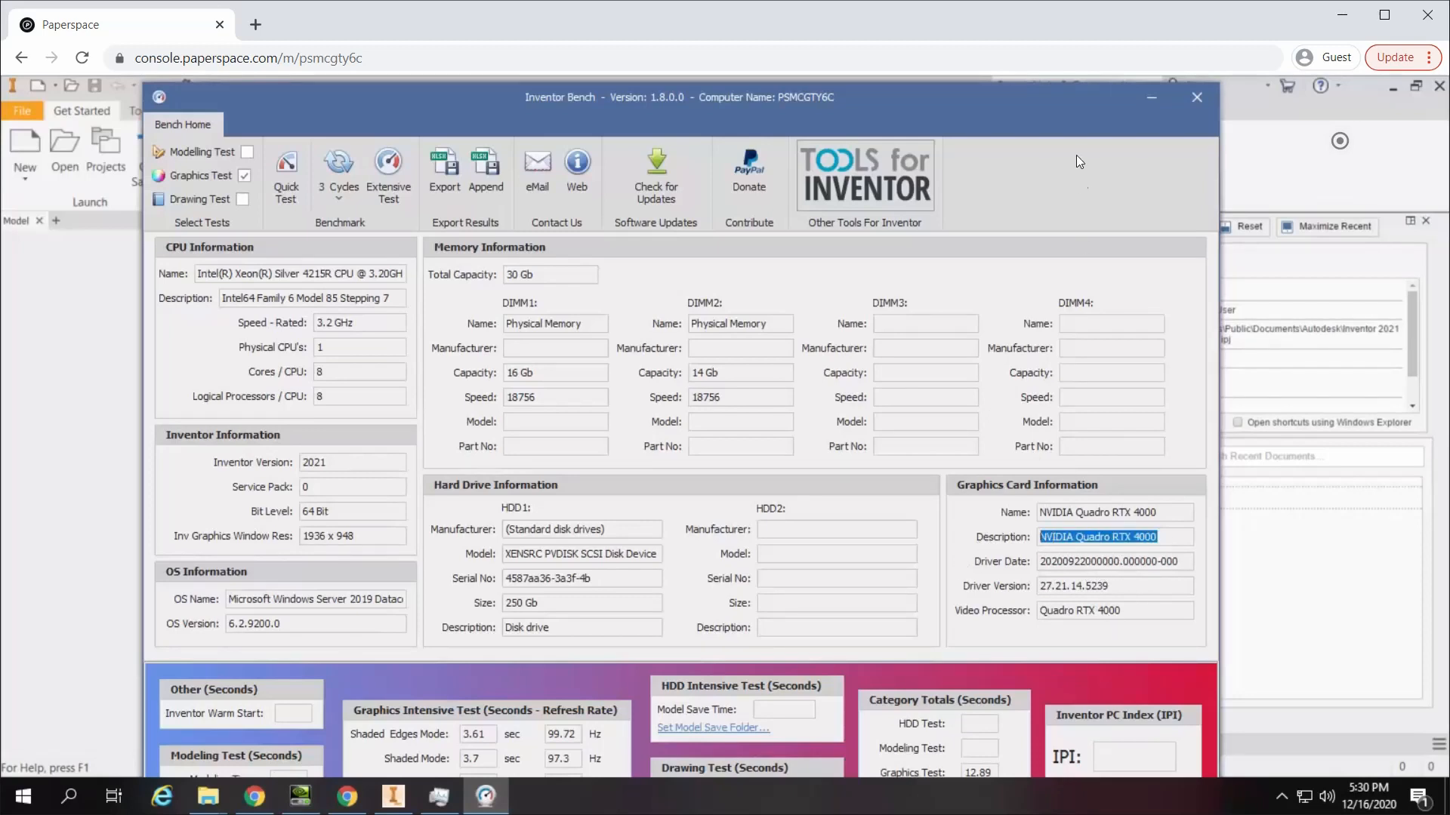
- Close Inventor Bench and Inventor, returning to the bare desktop
{"action": "left_click", "coordinate": [1196, 97]}
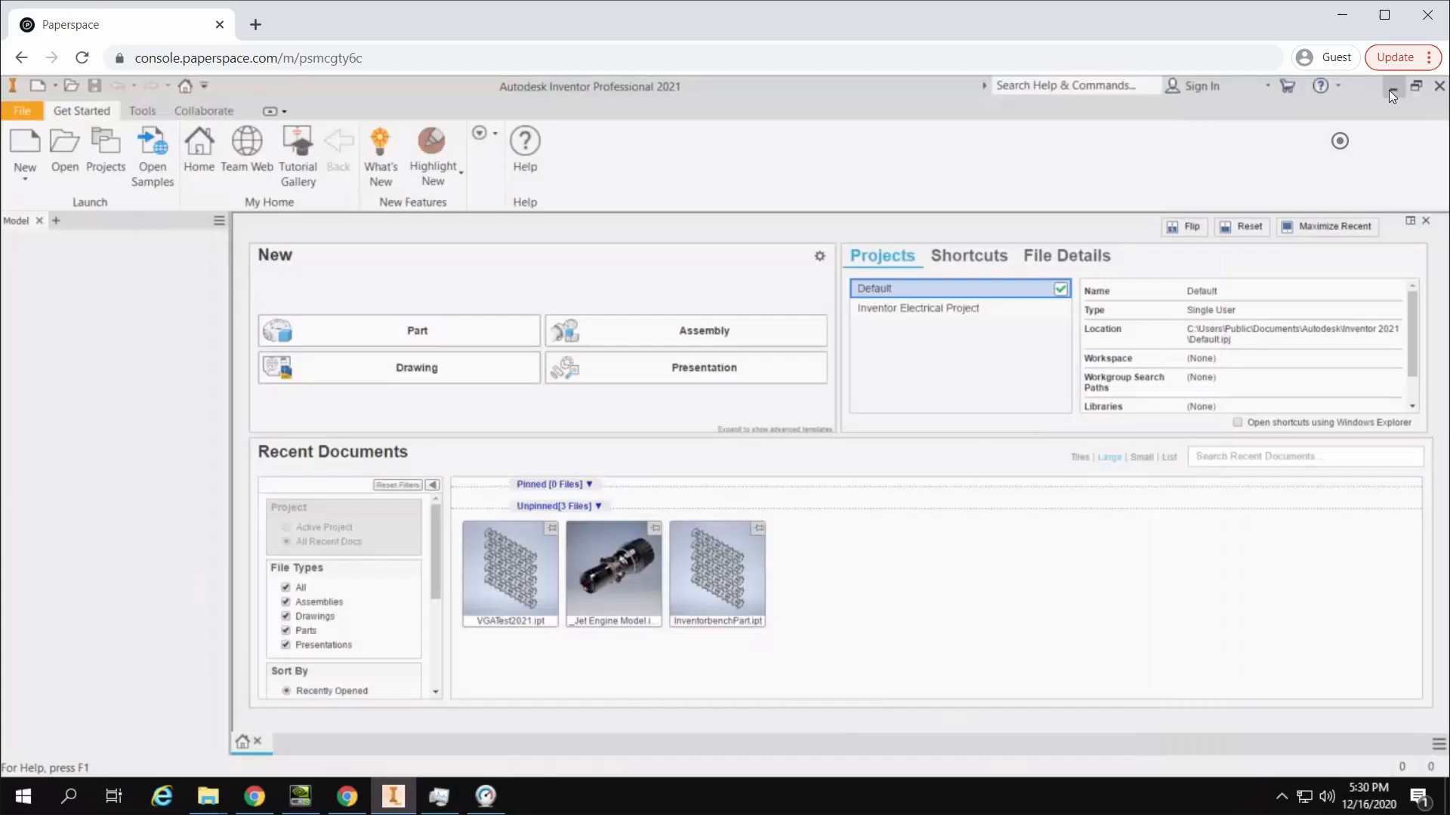
{"action": "left_click", "coordinate": [1415, 86]}
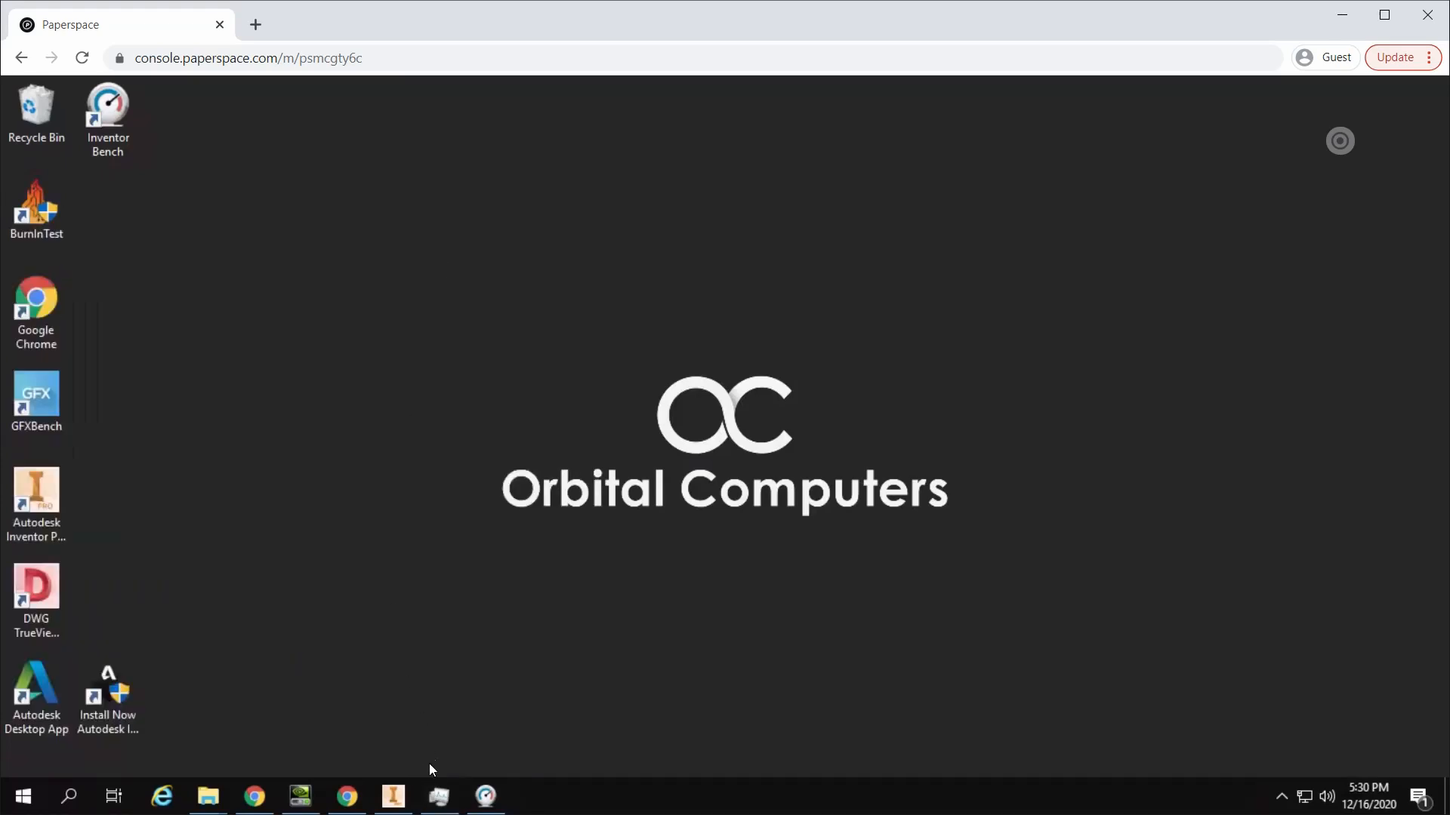
- Run Speedtest in Chrome: 10 ms ping, 1838.20 Mbps download, 713.37 Mbps upload
{"action": "left_click", "coordinate": [345, 796]}
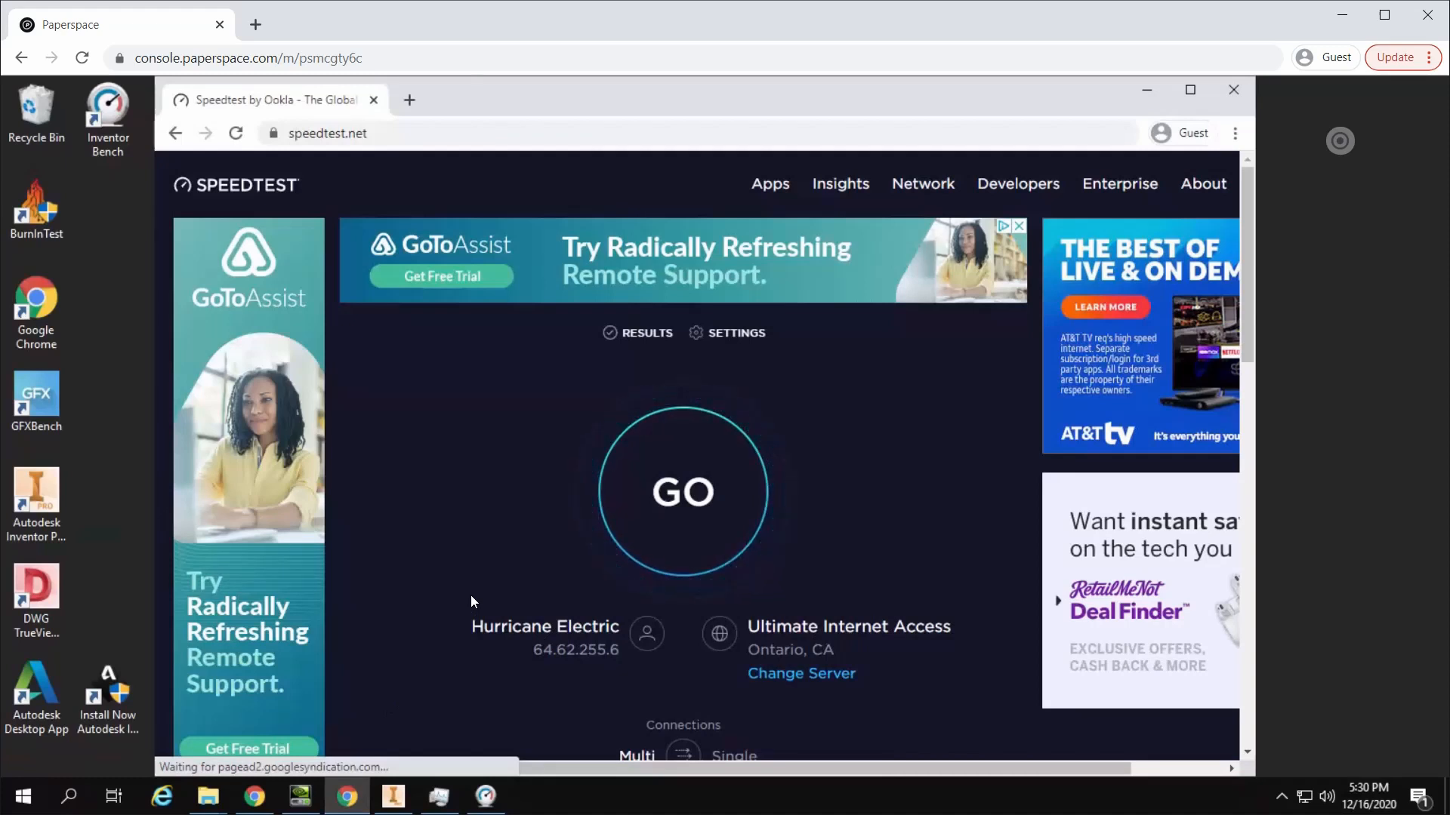
{"action": "left_click", "coordinate": [683, 491]}
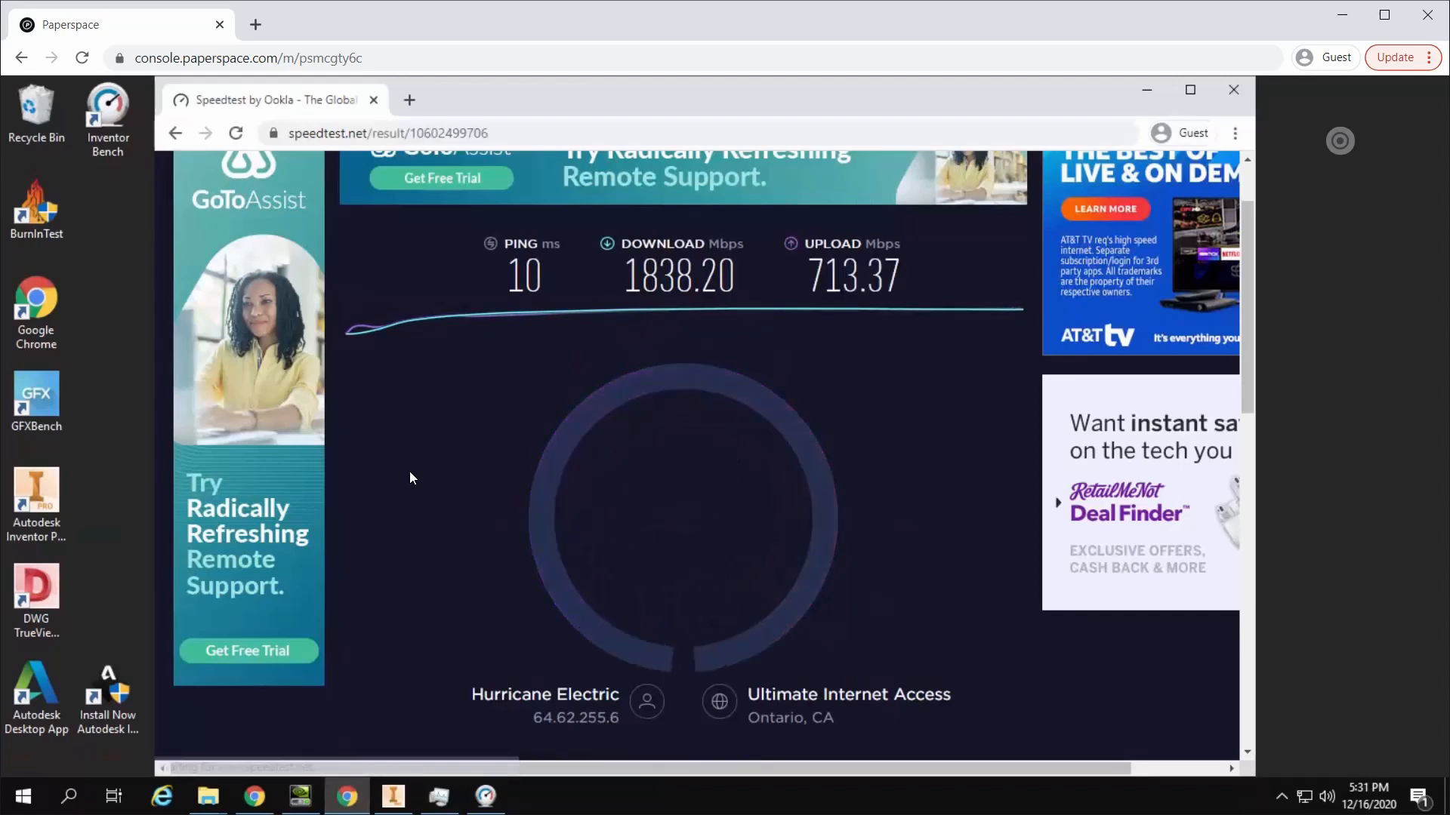
{"action": "scroll", "scroll_direction": "down", "scroll_amount": 3}
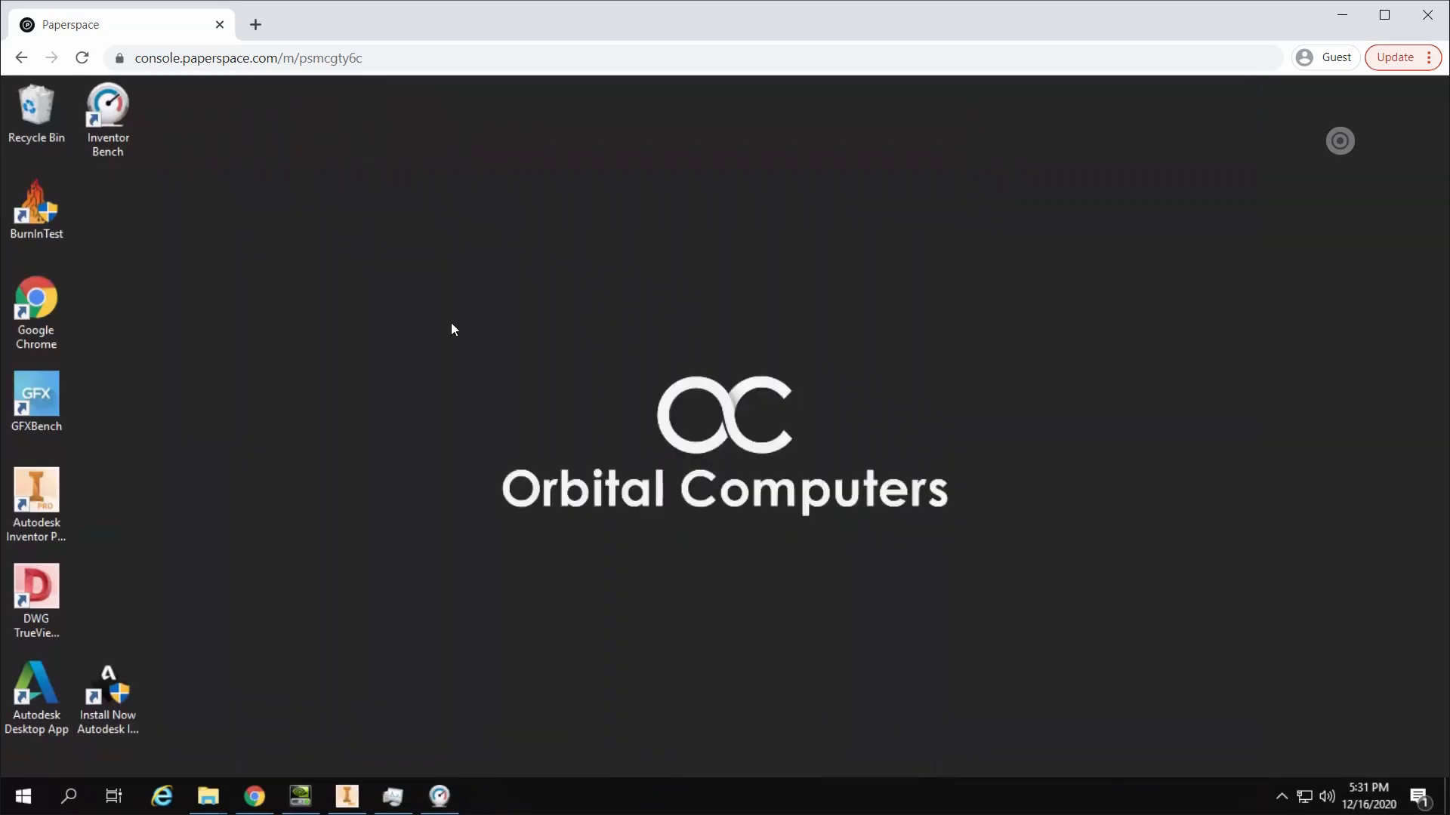
{"action": "mouse_move", "coordinate": [323, 305]}
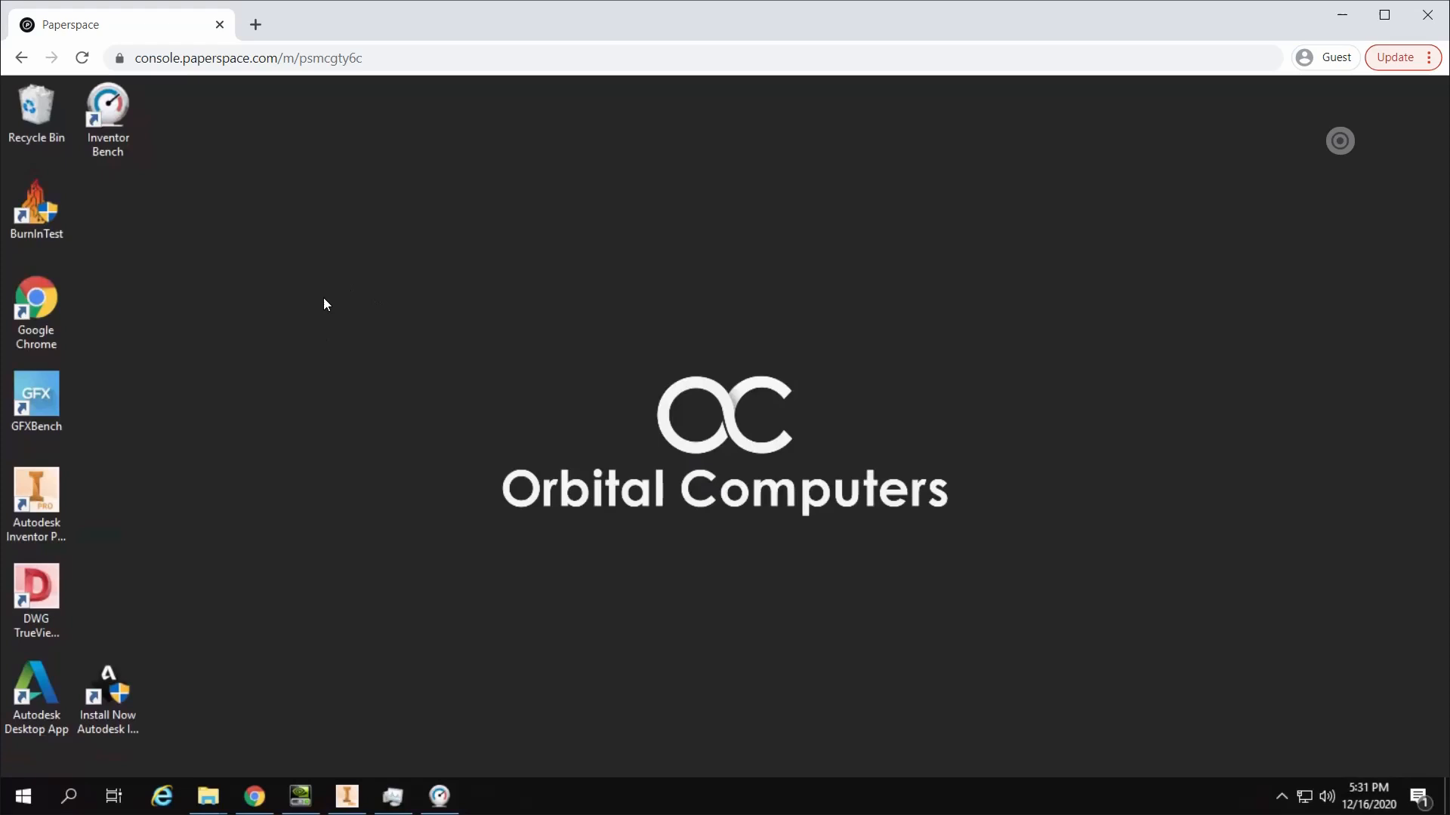
{"action": "mouse_move", "coordinate": [543, 327]}
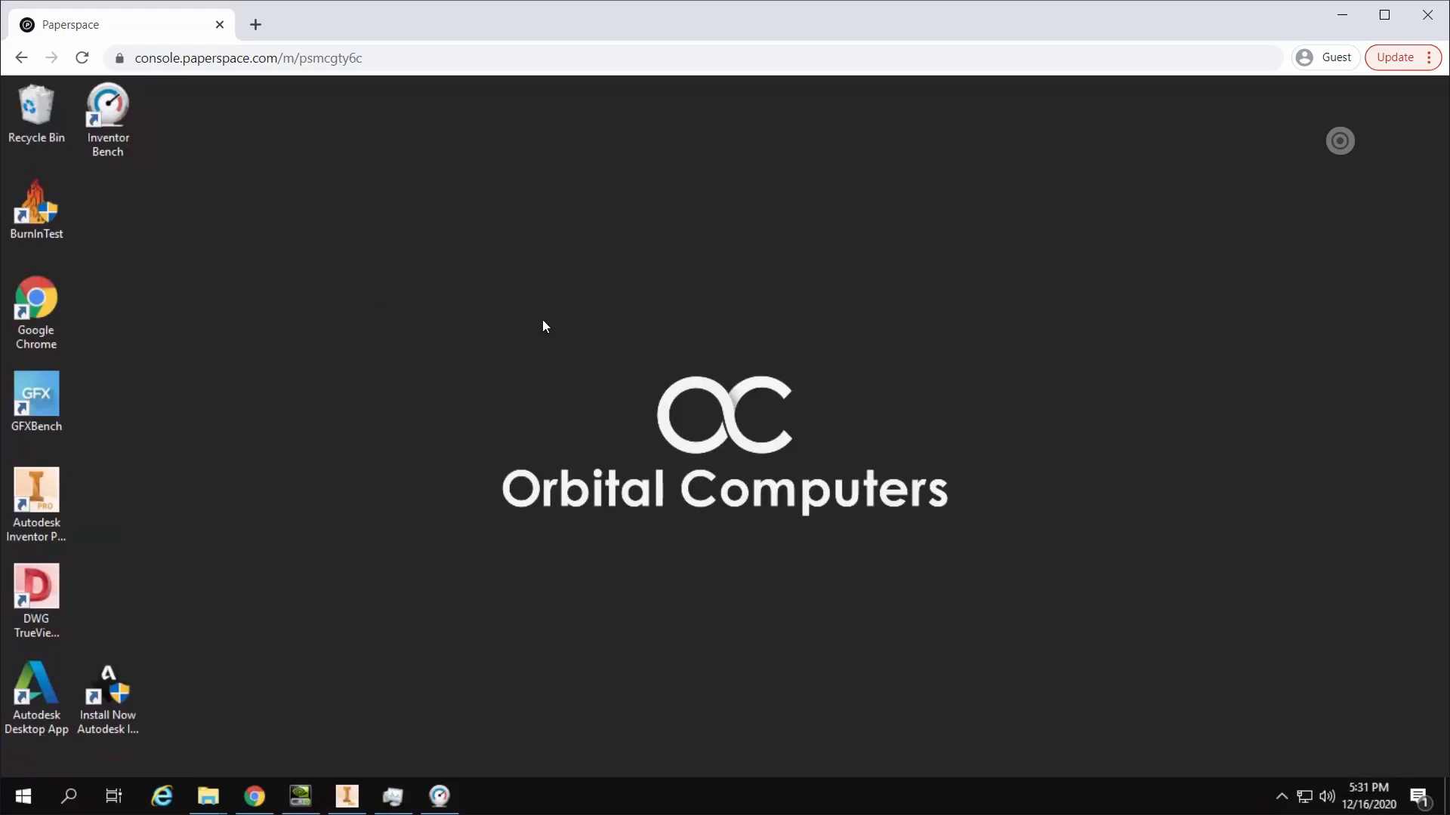
{"action": "mouse_move", "coordinate": [533, 331]}
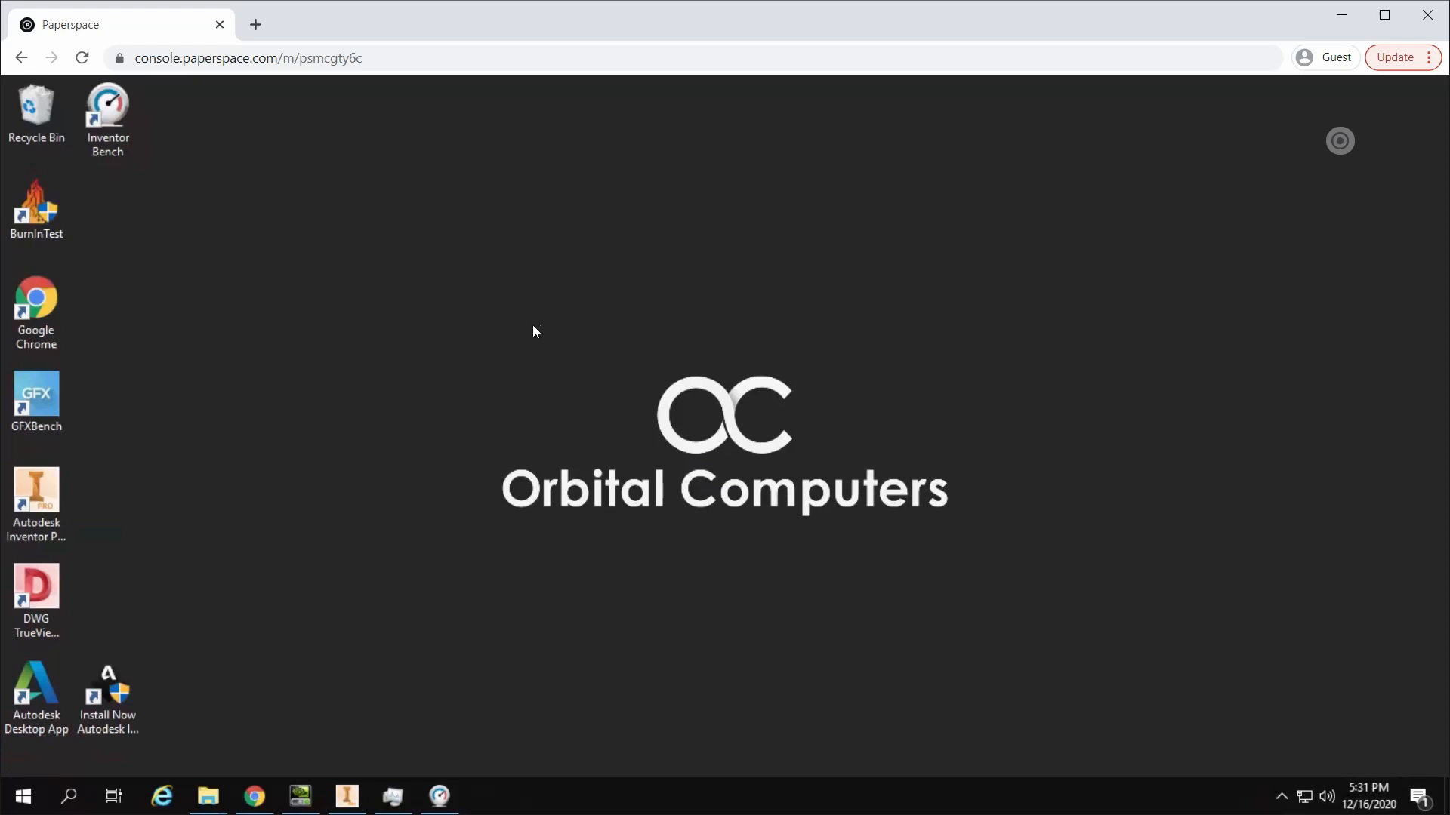
{"action": "mouse_move", "coordinate": [453, 354]}
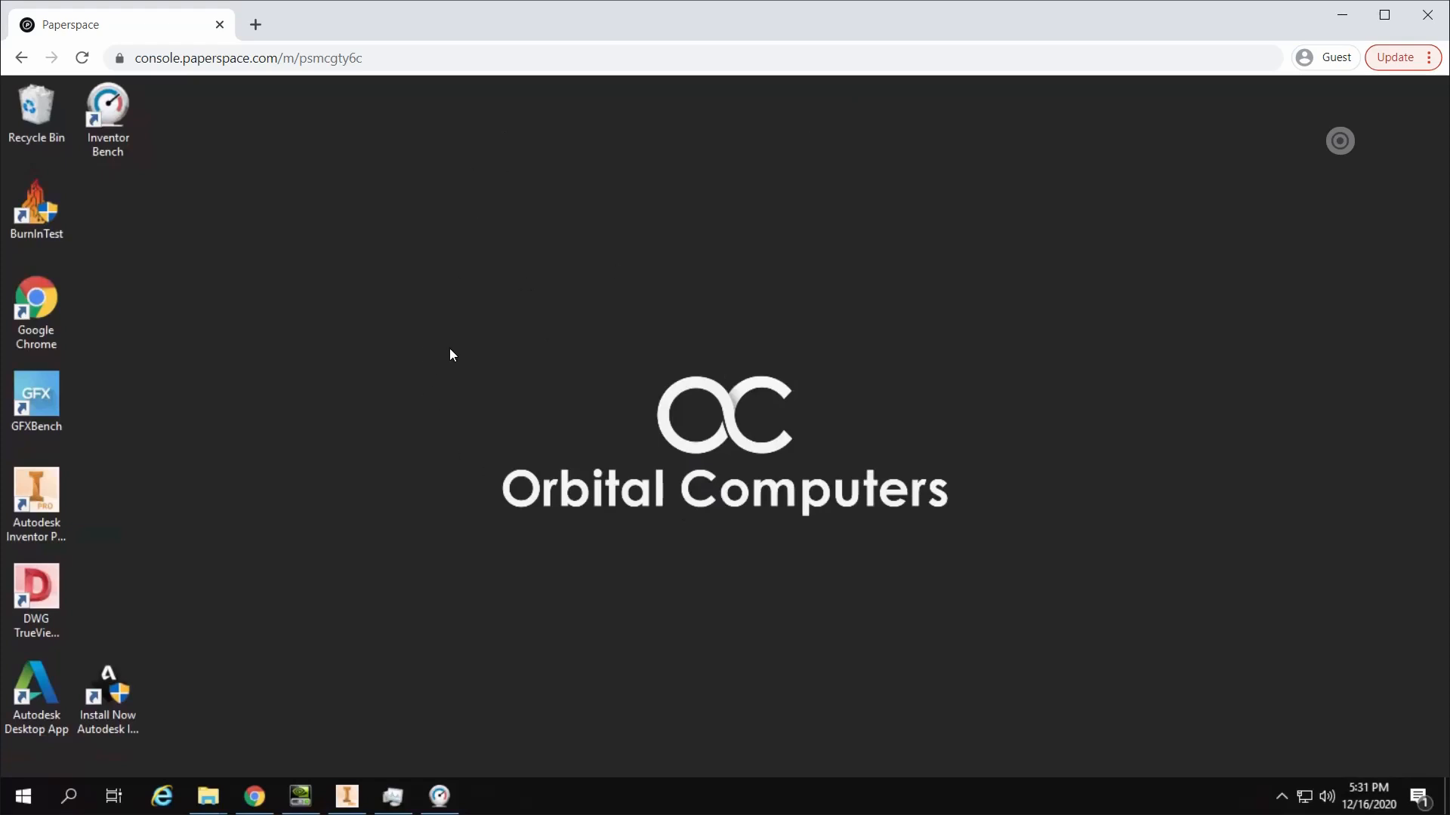
{"action": "mouse_move", "coordinate": [421, 505]}
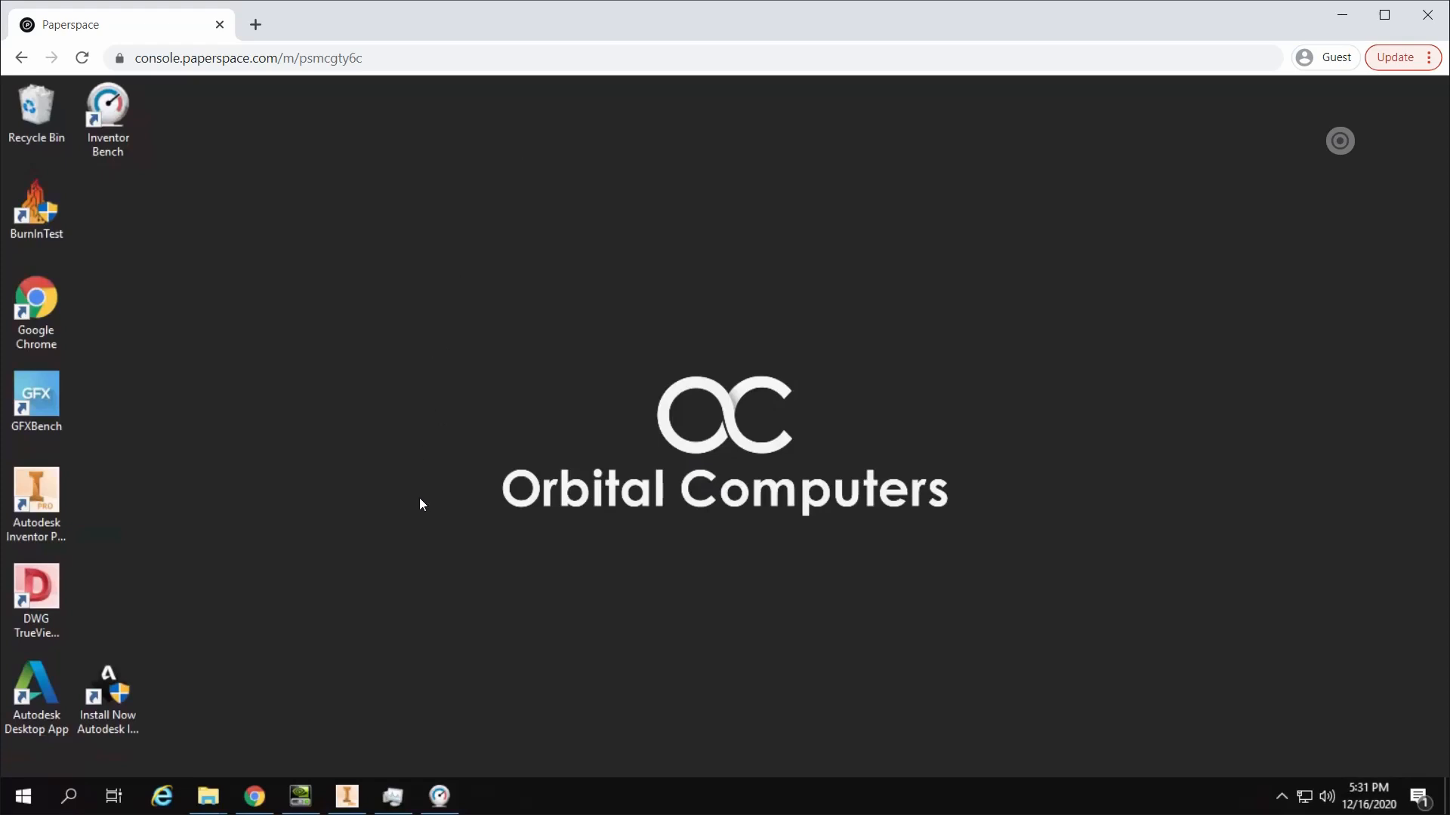
{"action": "mouse_move", "coordinate": [524, 331]}
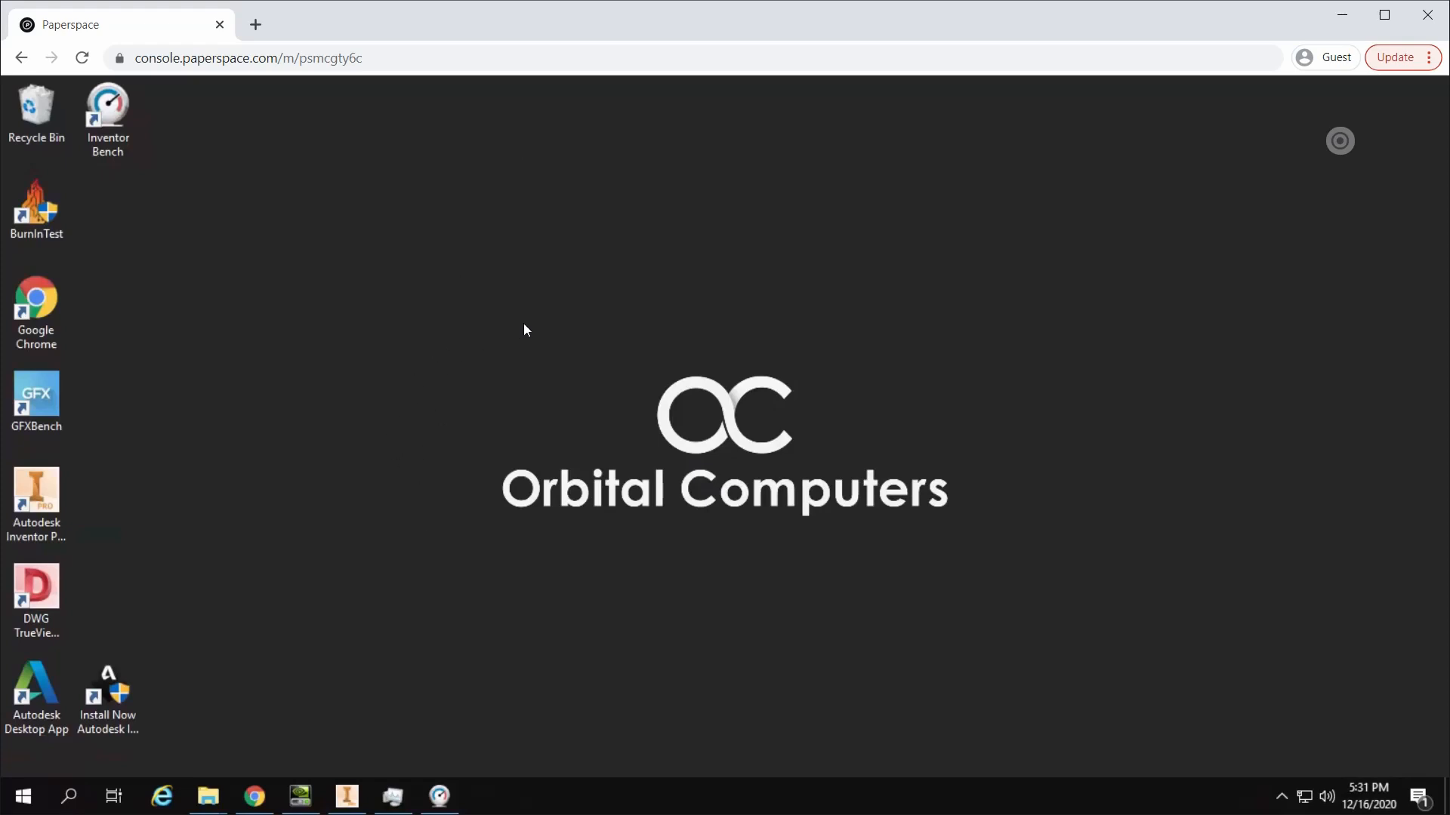